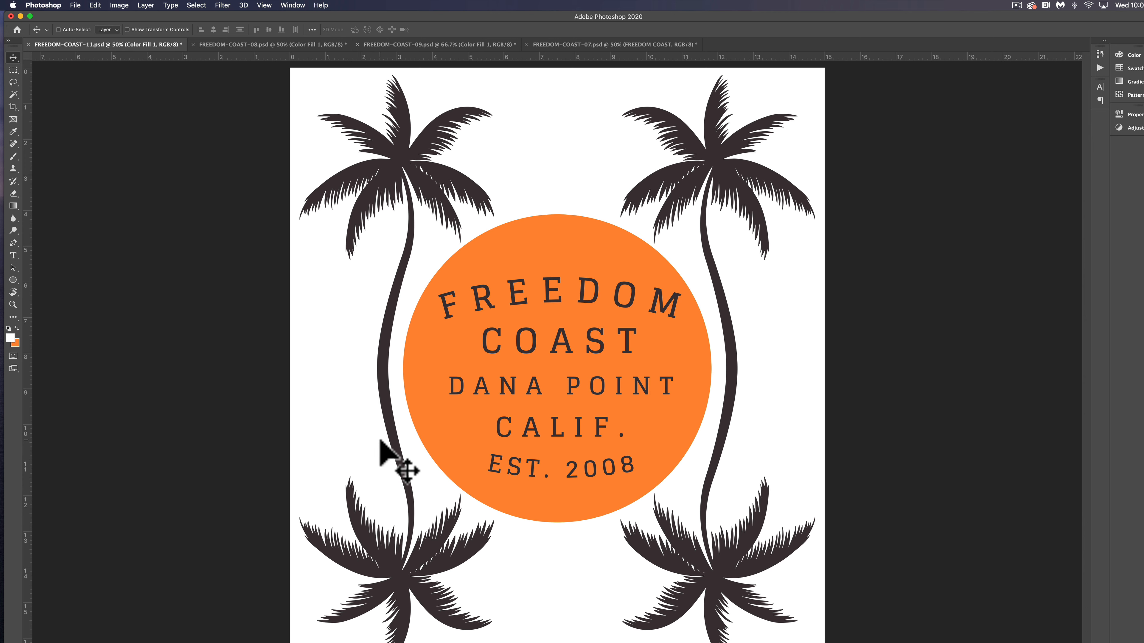
mouse_move(569, 390)
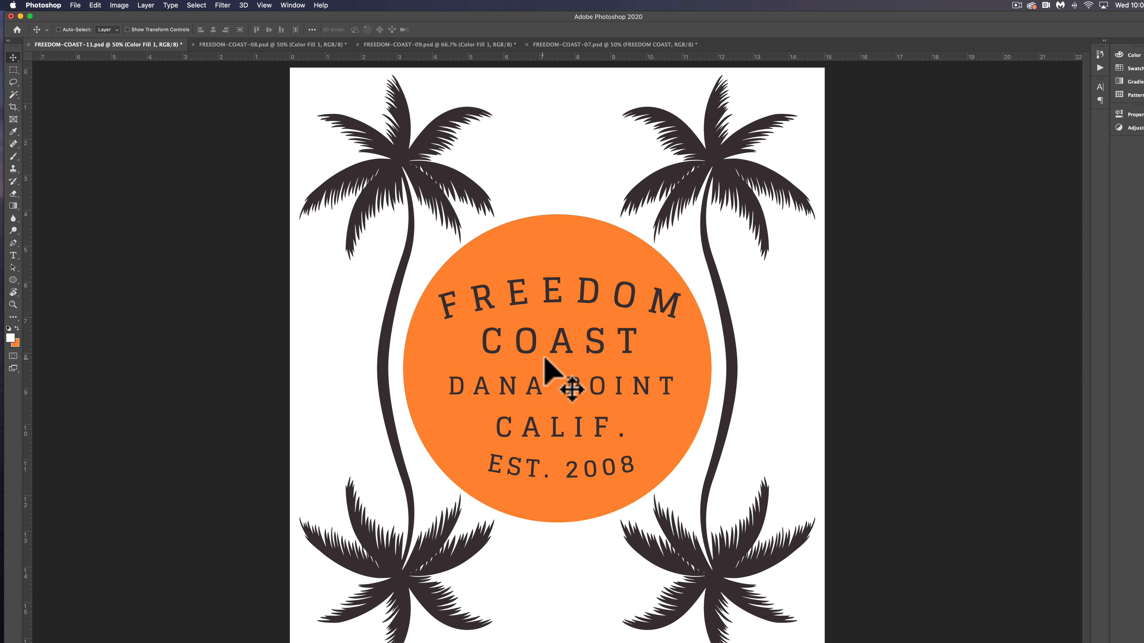
mouse_move(496, 164)
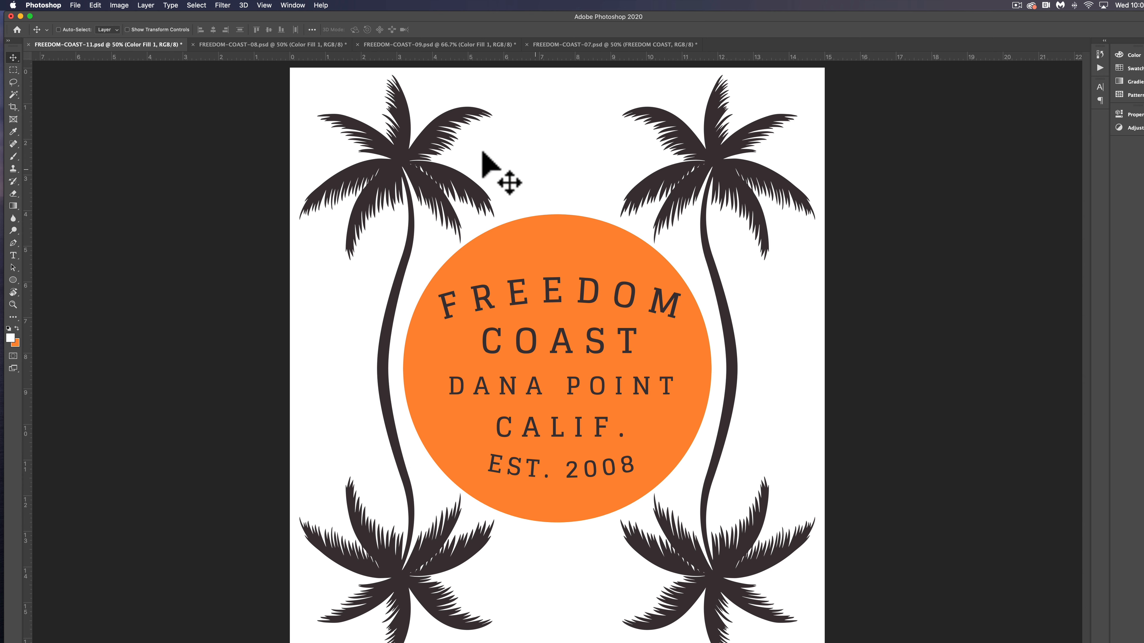
mouse_move(516, 299)
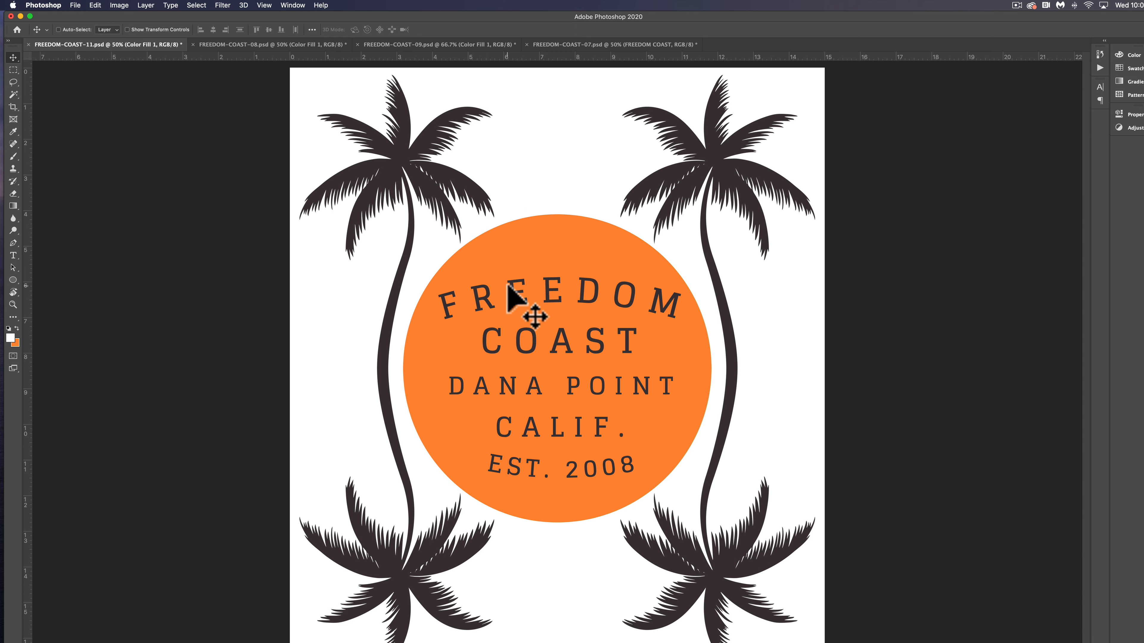
Step: Switch to the FREEDOM-COAST-09 mountain design document
click(263, 44)
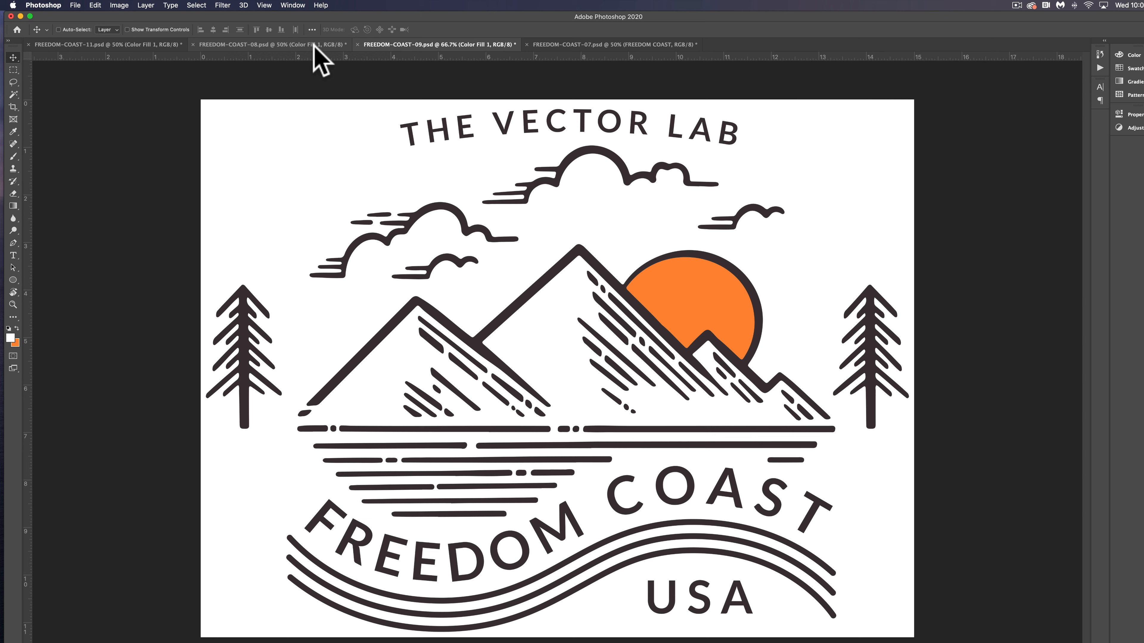
mouse_move(543, 25)
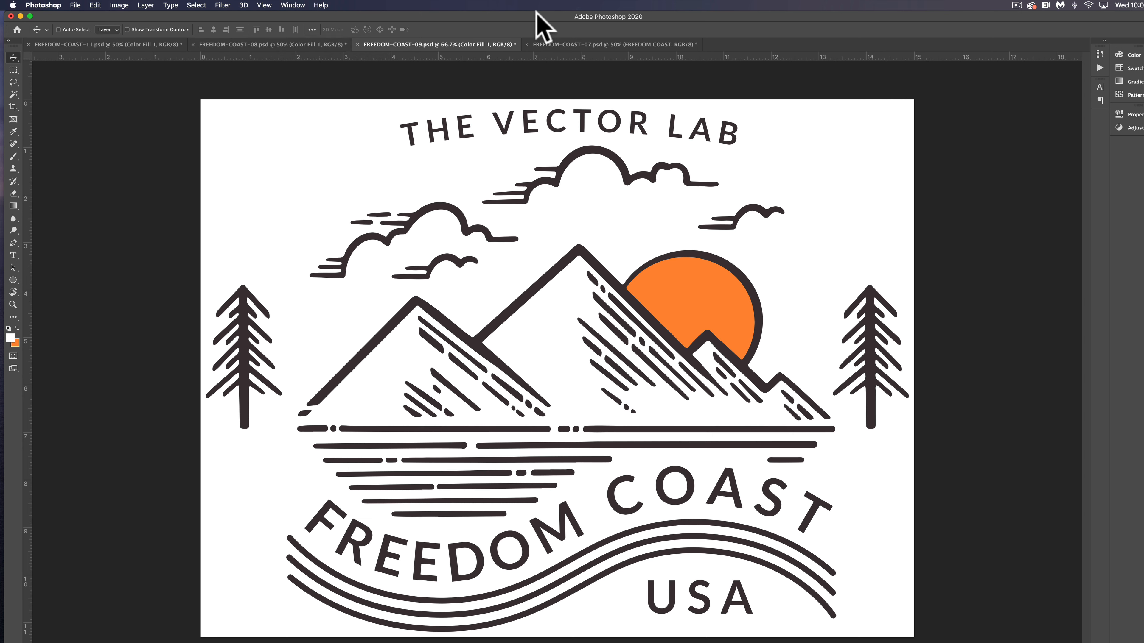
mouse_move(307, 14)
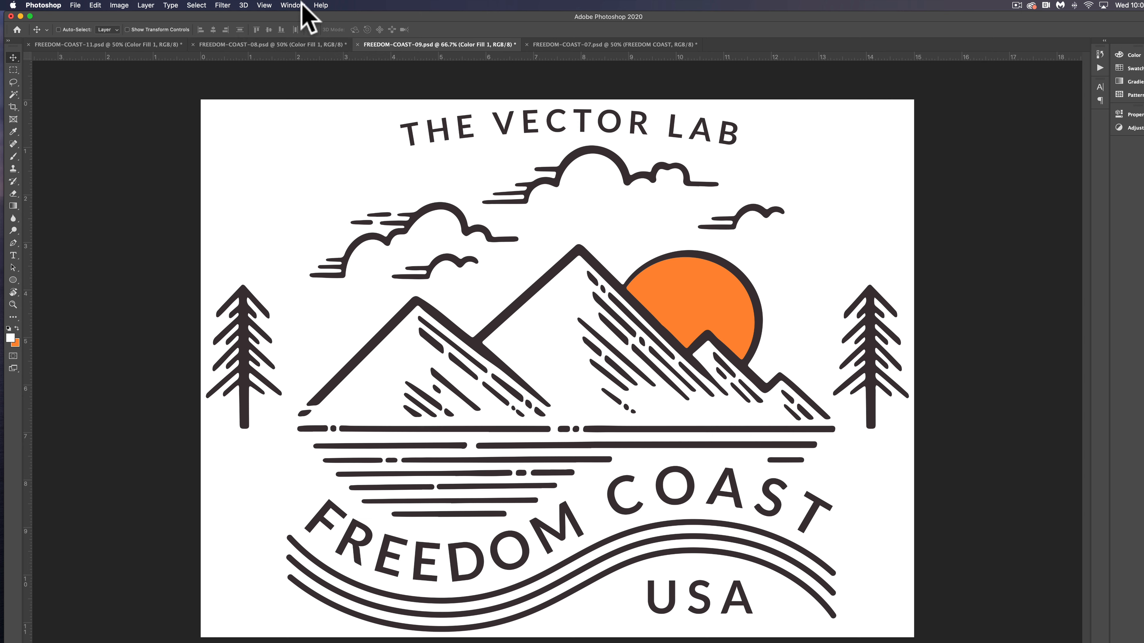
mouse_move(292, 13)
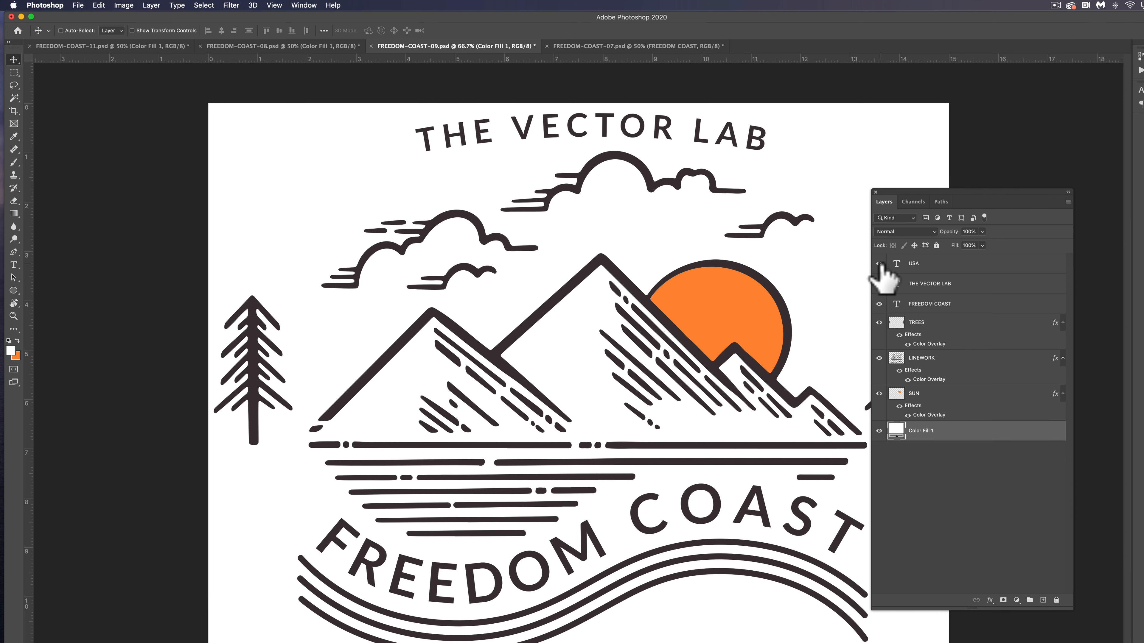
Step: Compare the palm and mountain documents, then select the LINEWORK layer in the mountain design
click(880, 264)
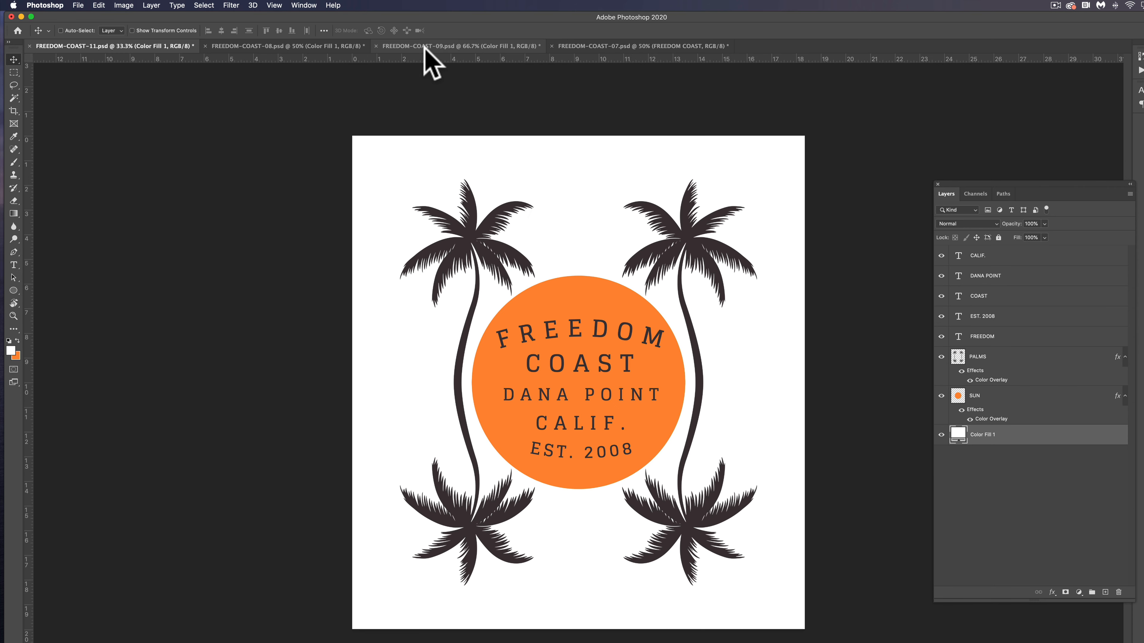
click(457, 46)
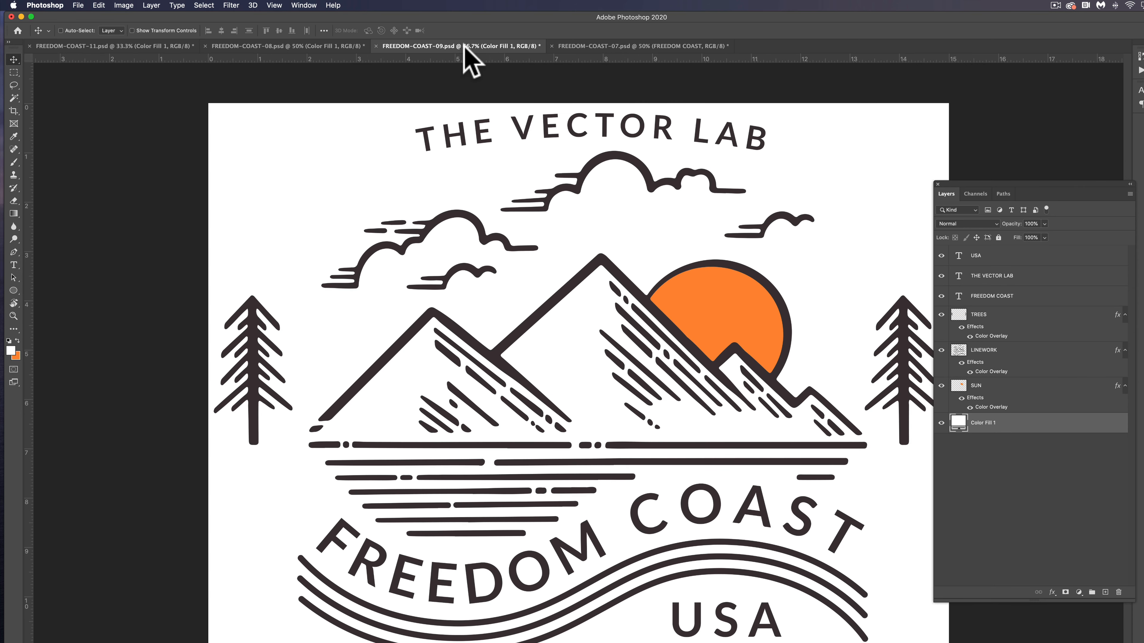
mouse_move(982, 296)
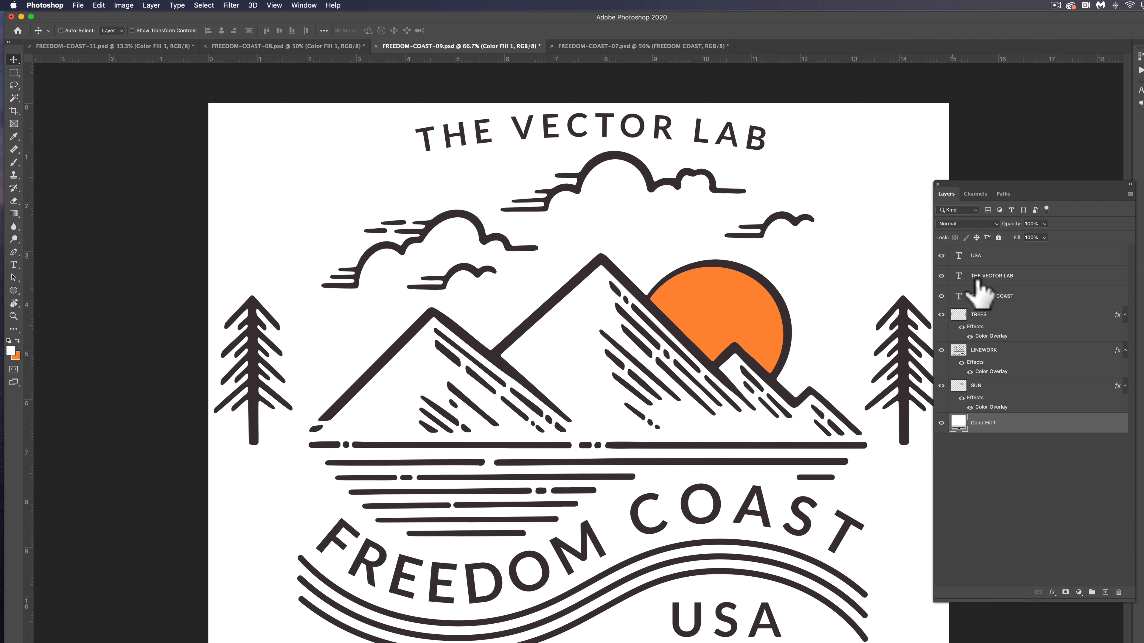
click(982, 350)
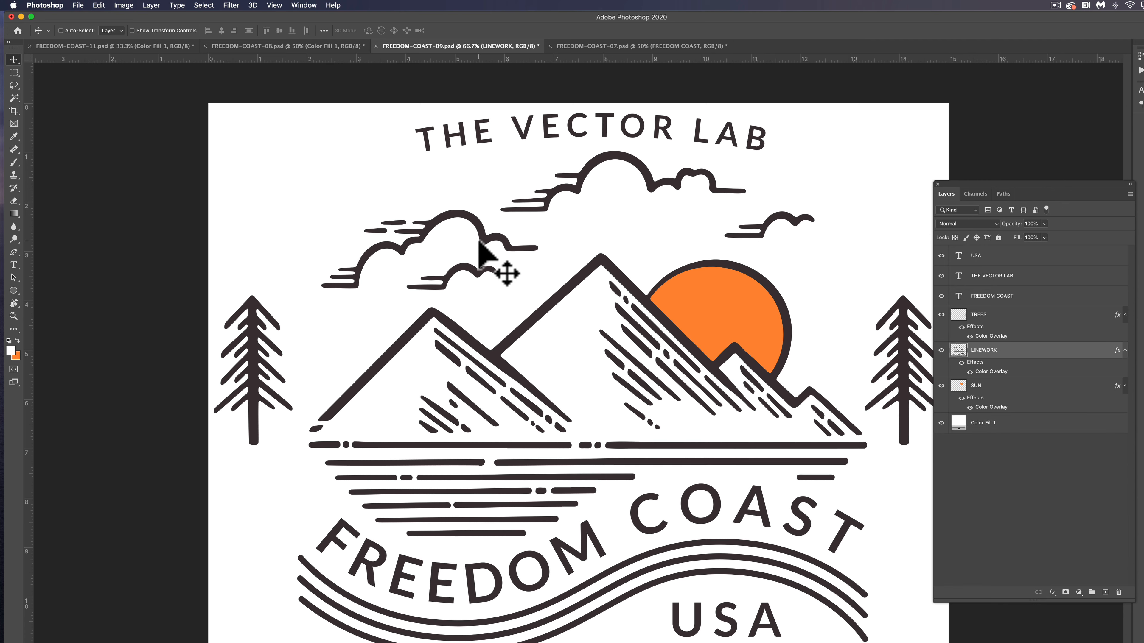
mouse_move(501, 481)
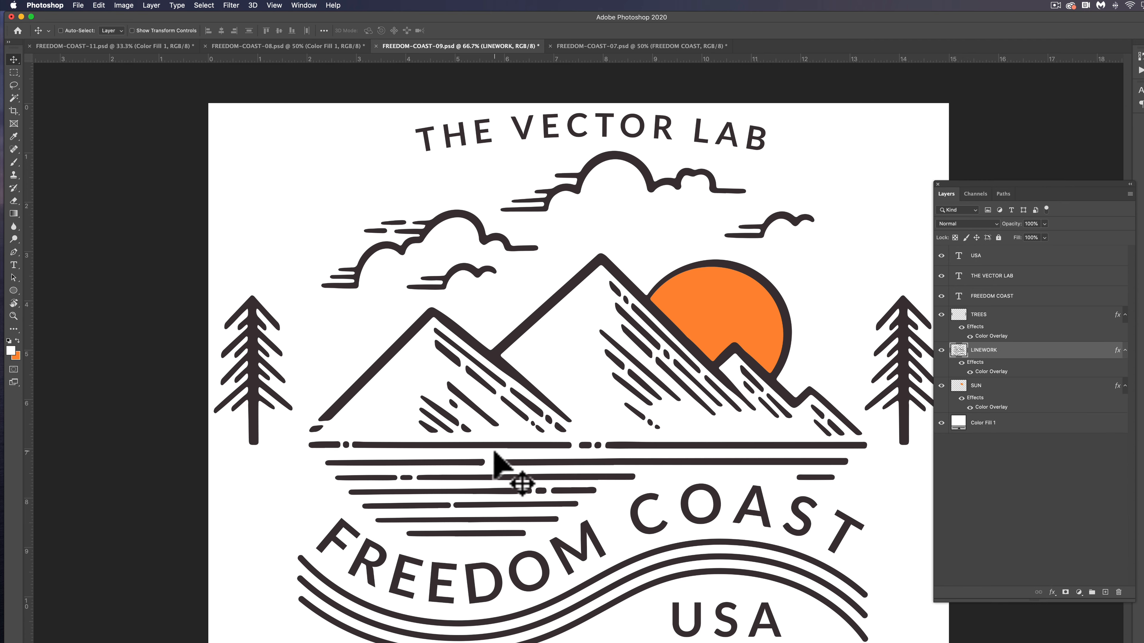
mouse_move(641, 196)
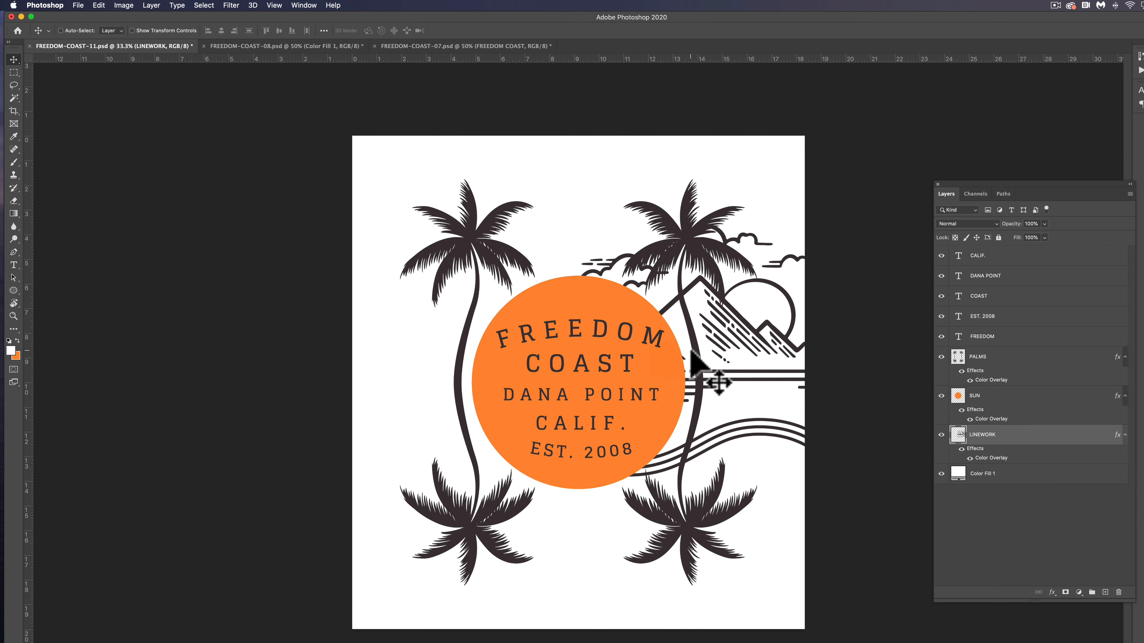
mouse_move(705, 344)
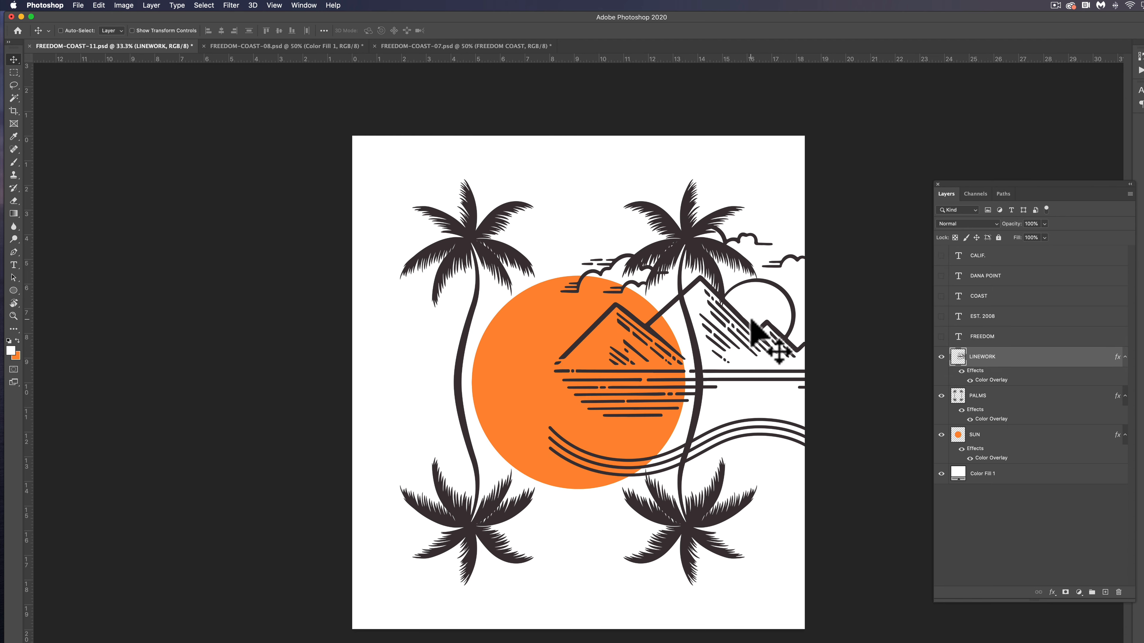
Step: Hide the palms and sun layers so only the imported linework shows
drag(762, 332, 645, 383)
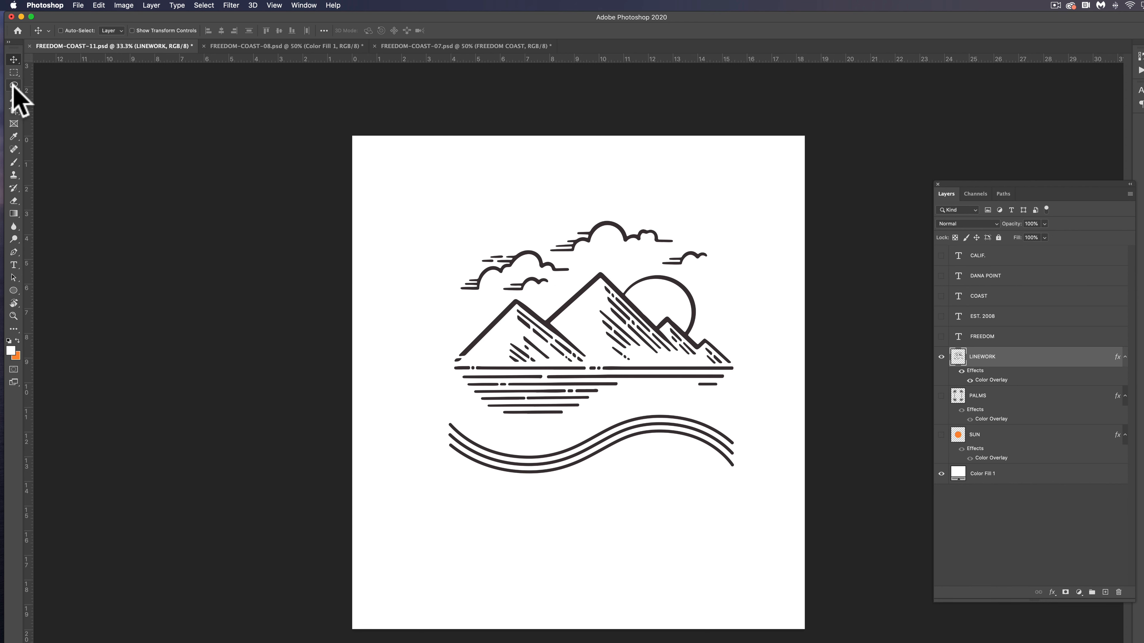
Step: Lasso and delete the mountains and waves, leaving the clouds, then show the palms and sun again
click(13, 85)
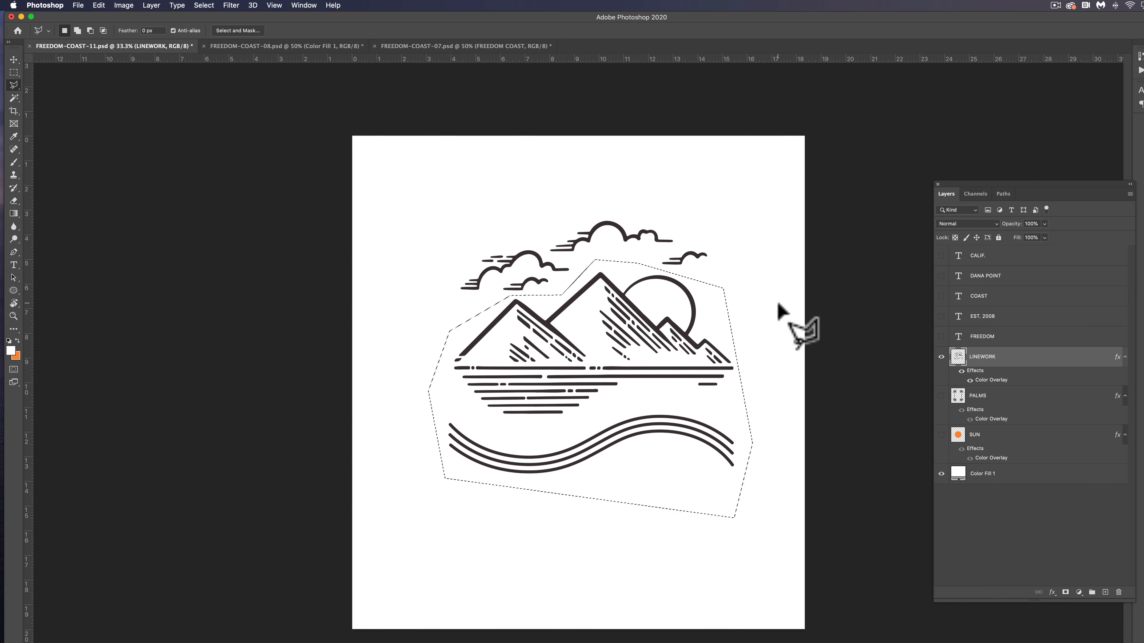
key(Delete)
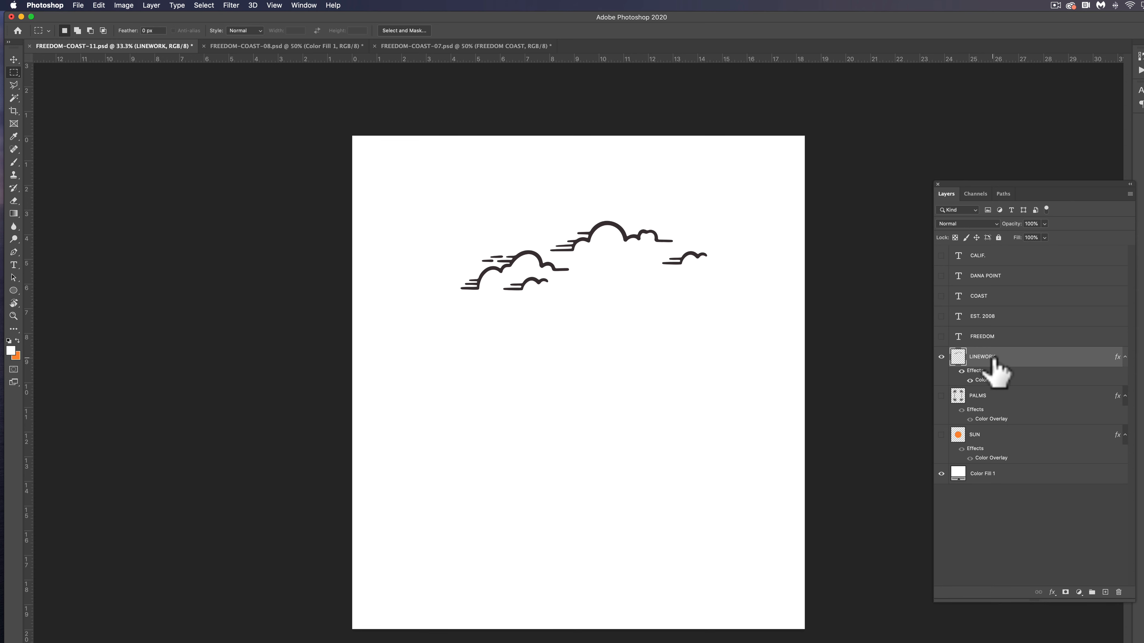
click(941, 396)
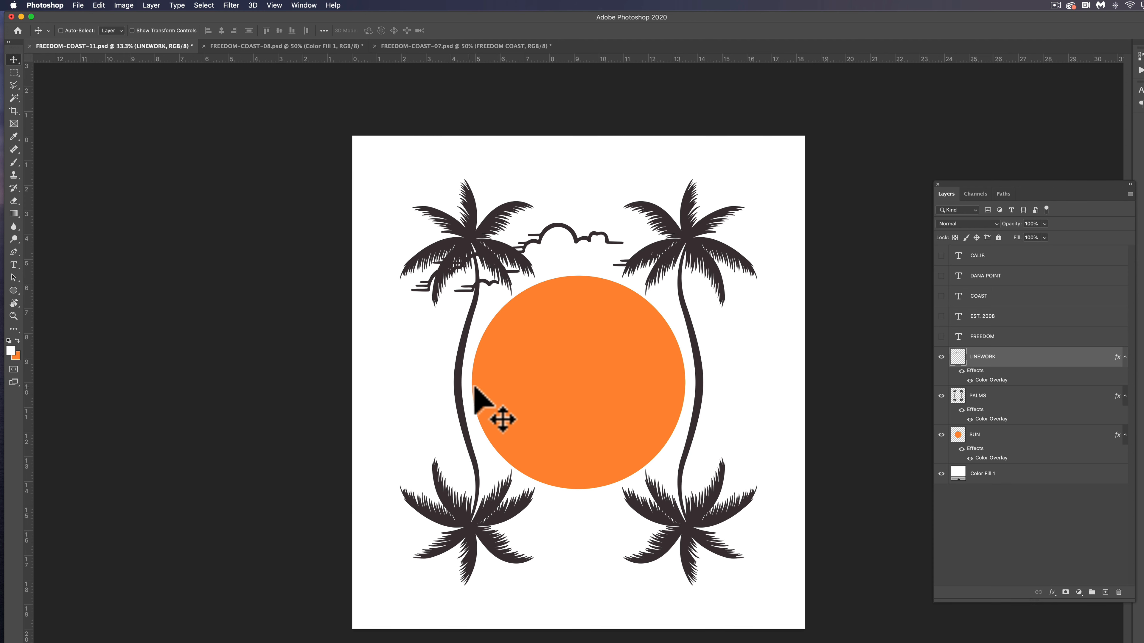
mouse_move(810, 409)
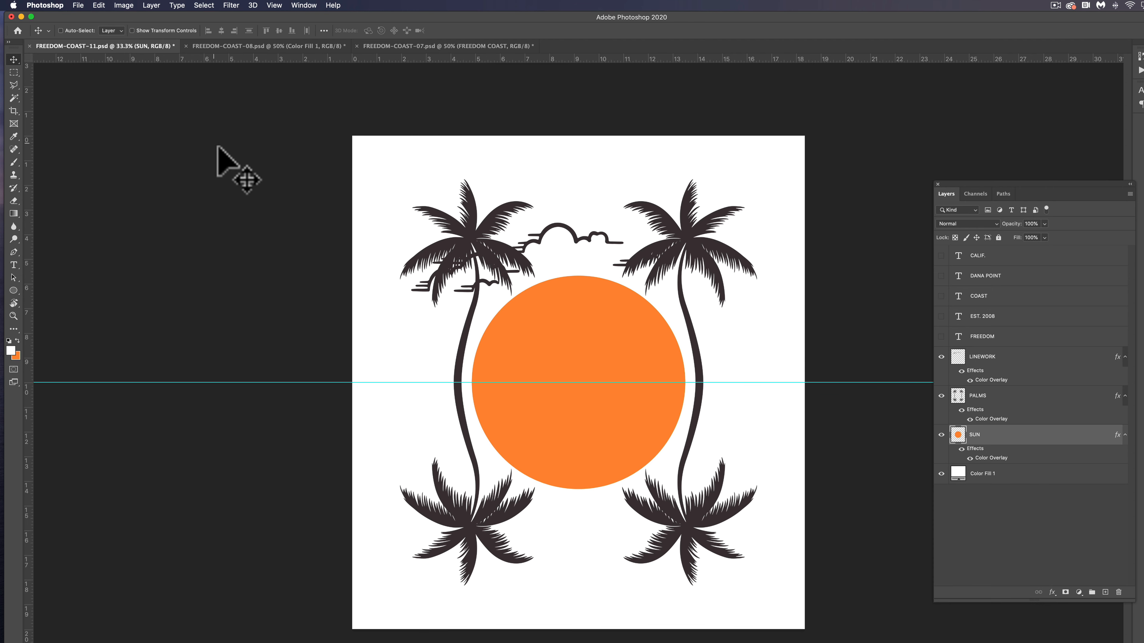
mouse_move(315, 14)
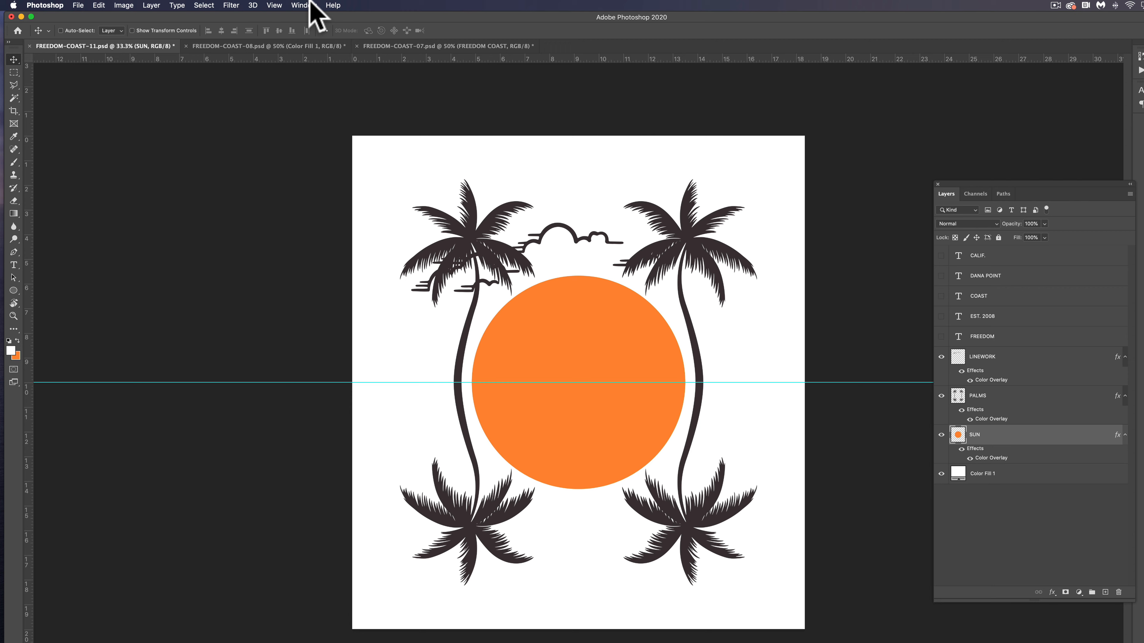
mouse_move(268, 10)
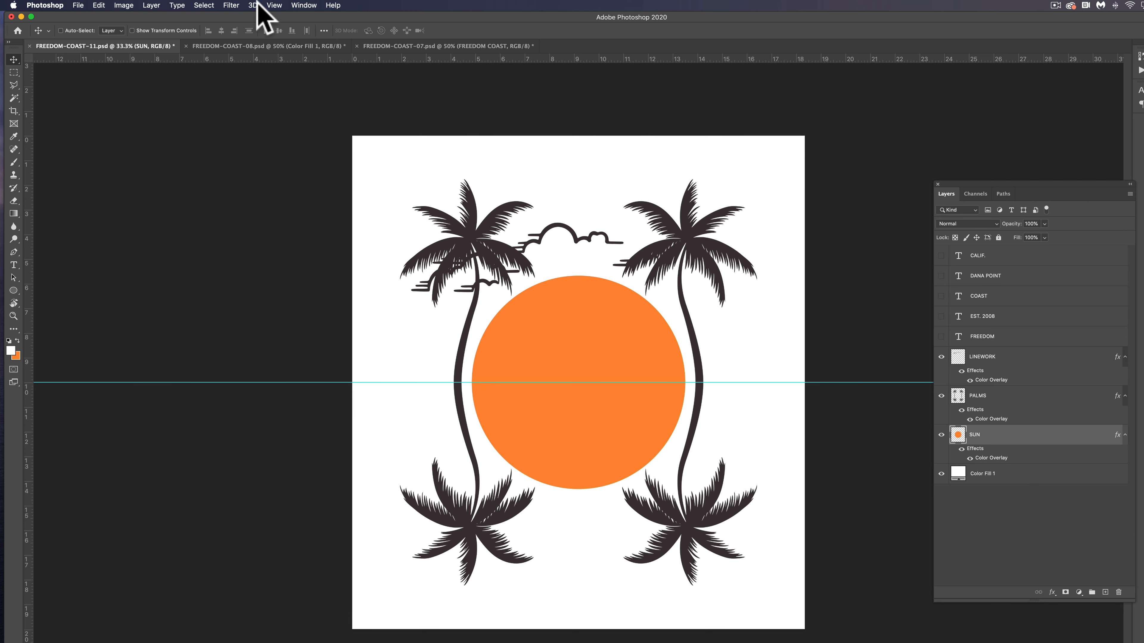
mouse_move(241, 100)
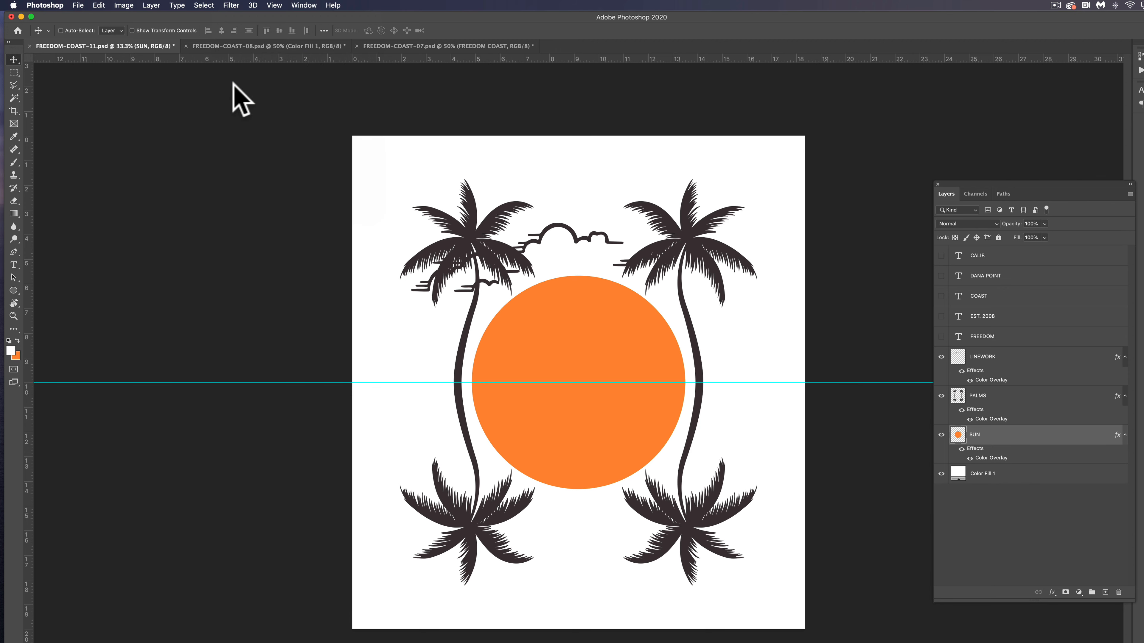
Step: Liquify the sun's lower edge into water-like ripples with a smaller Forward Warp brush and apply it
click(230, 5)
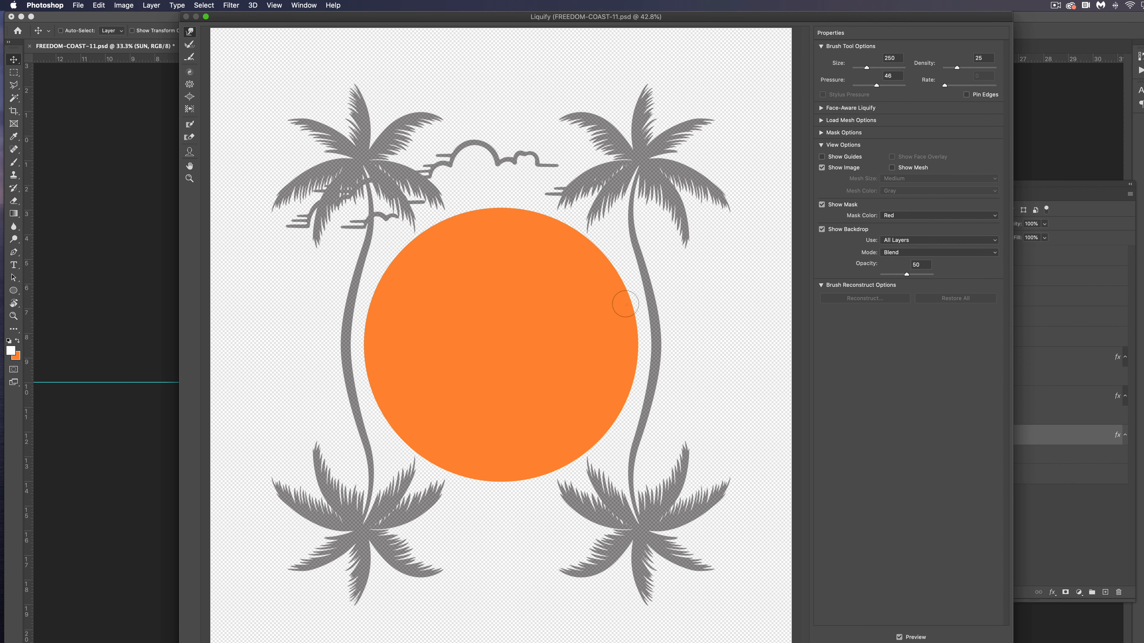
mouse_move(664, 358)
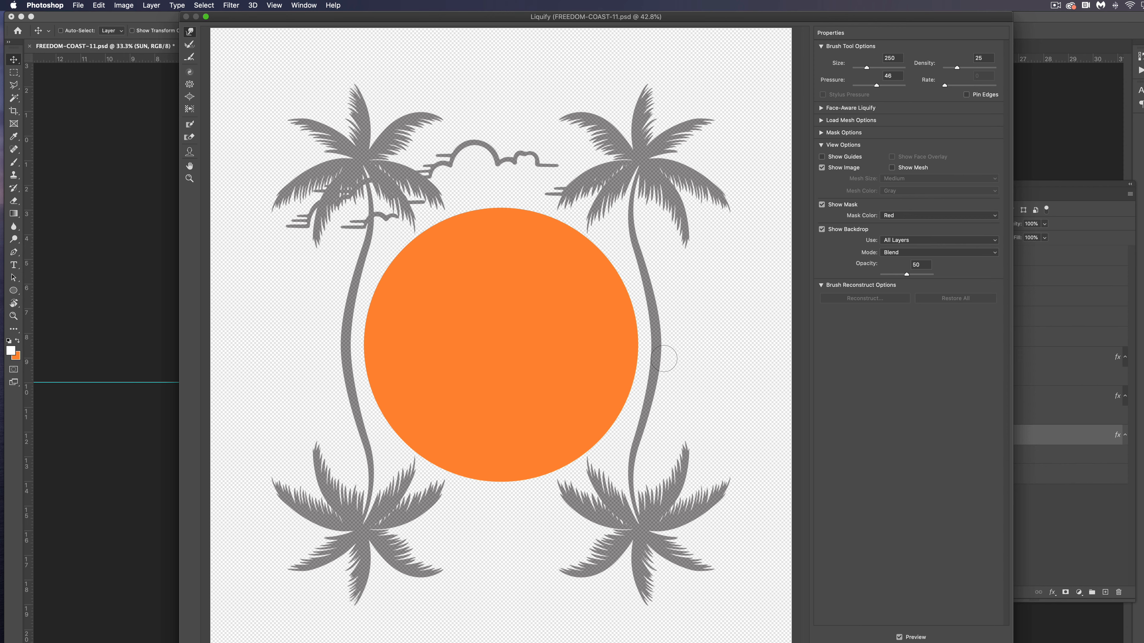
mouse_move(713, 339)
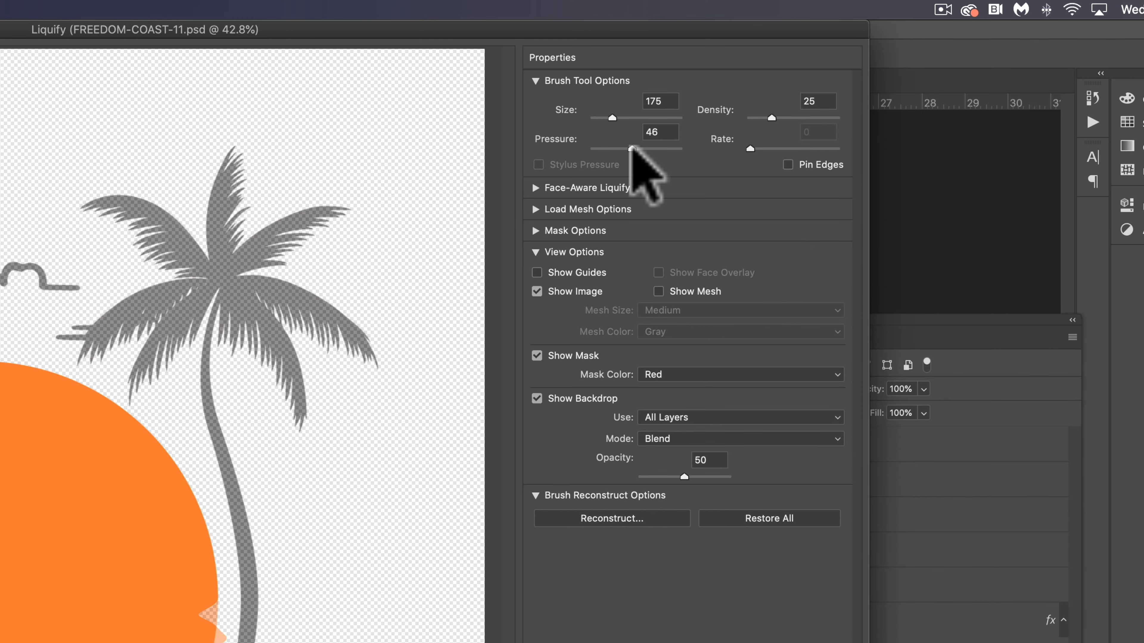
click(816, 101)
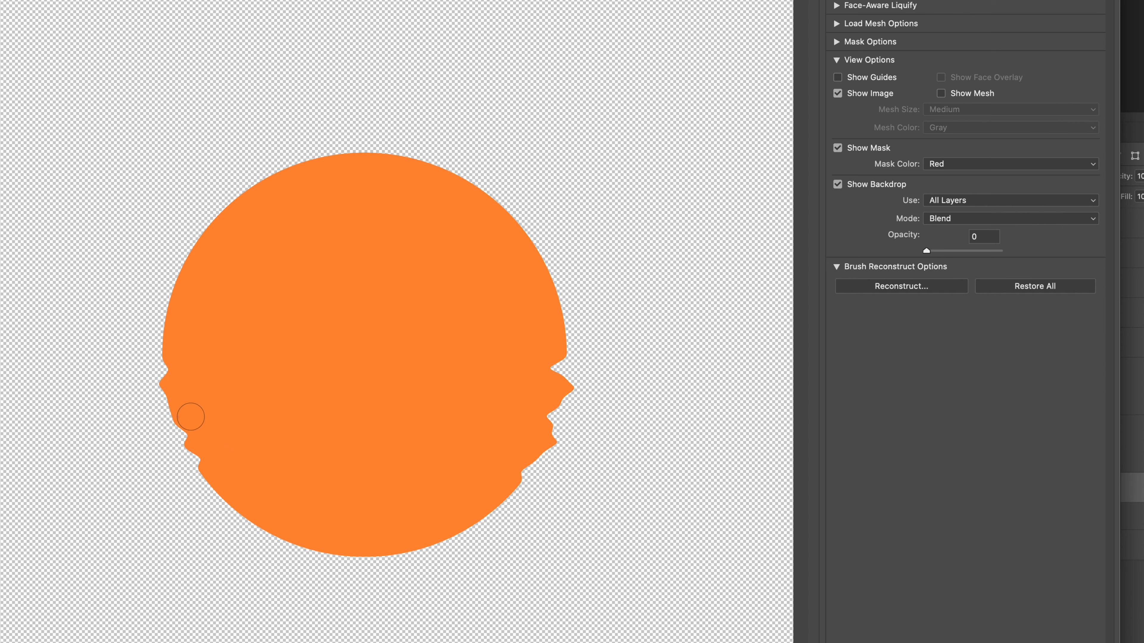
drag(191, 417, 153, 486)
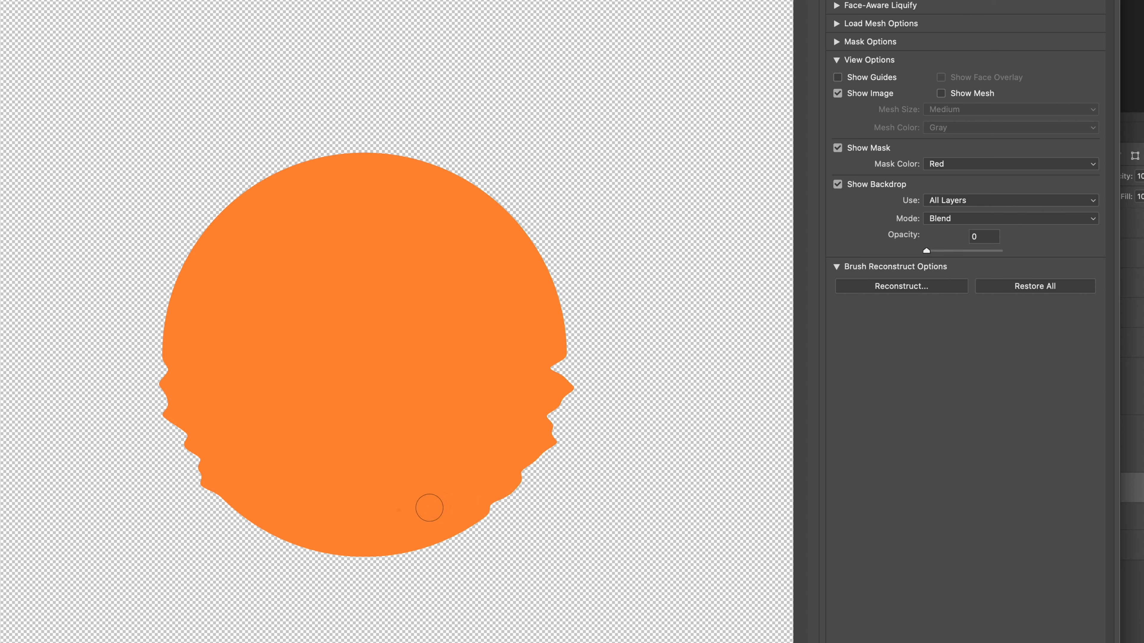
drag(429, 507, 511, 464)
text(45)
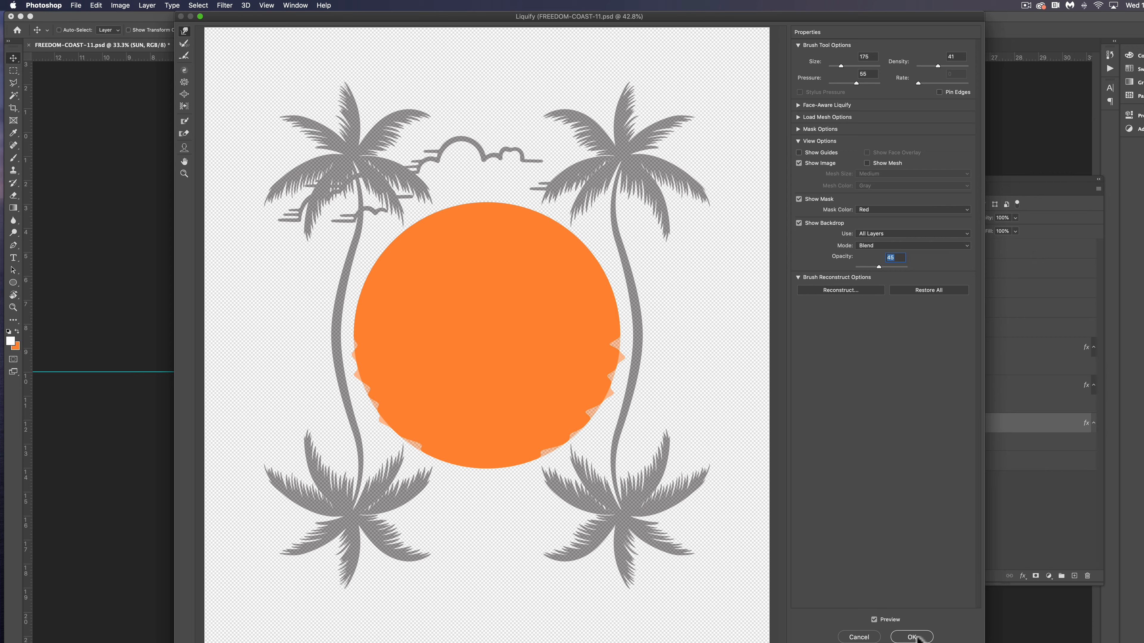
click(910, 636)
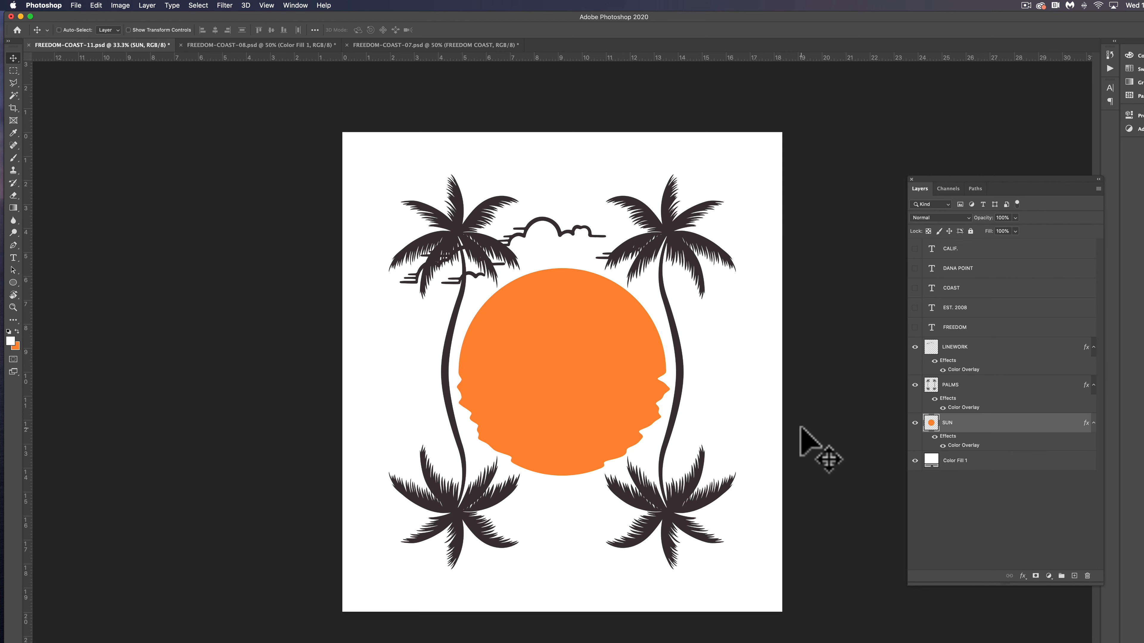
Step: Select the PALMS layer and bring up the Liquify filter for it
click(950, 385)
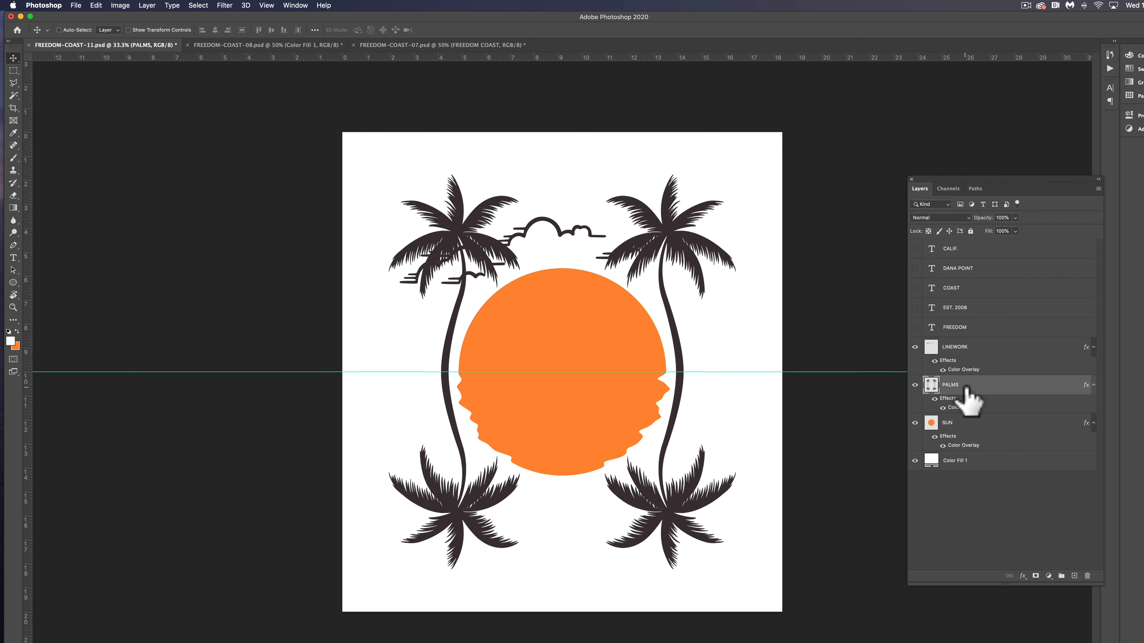
mouse_move(846, 409)
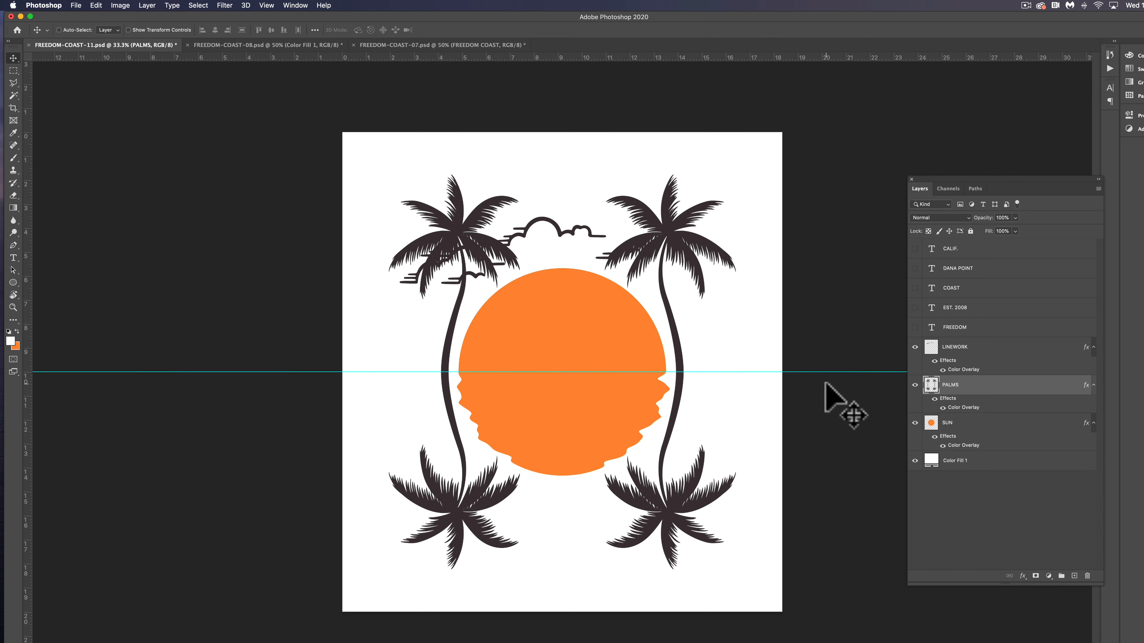
click(267, 5)
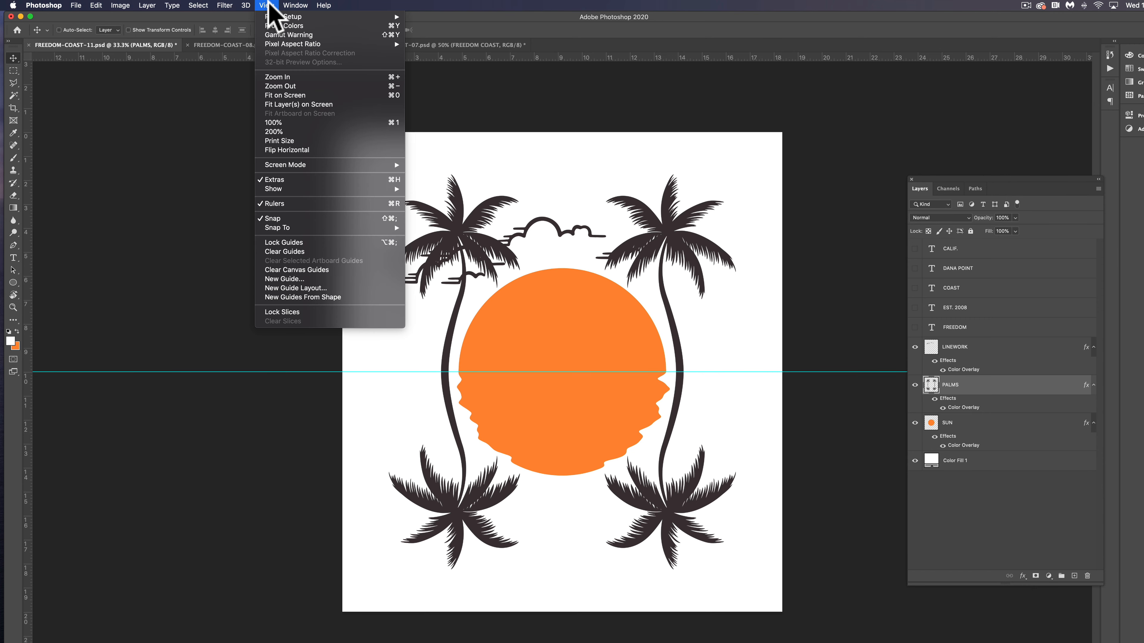
click(224, 5)
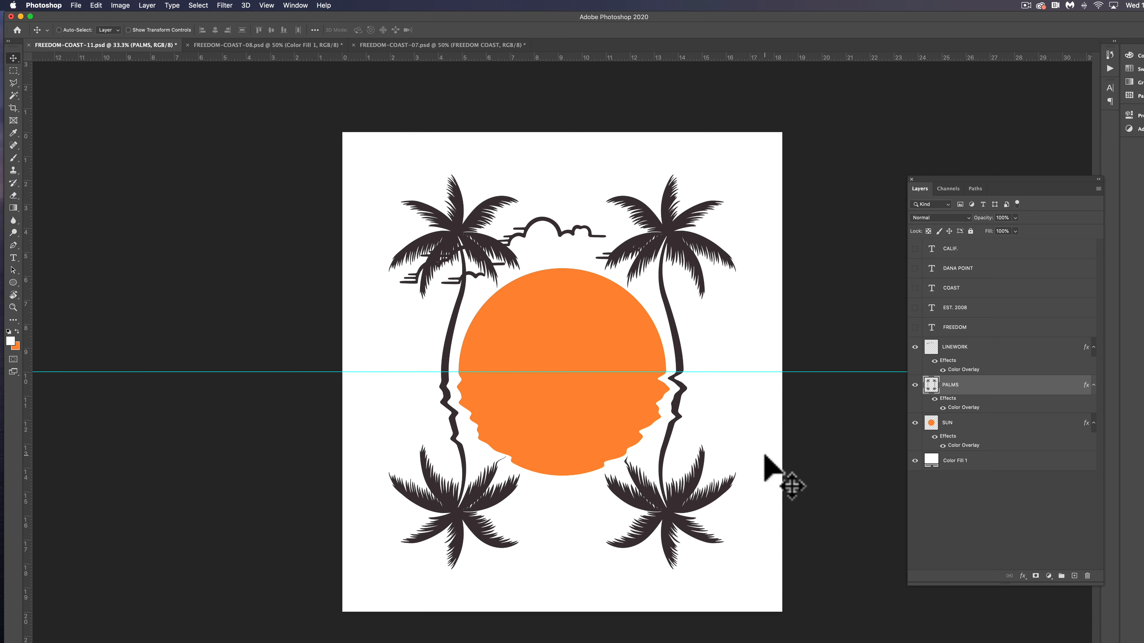
mouse_move(400, 490)
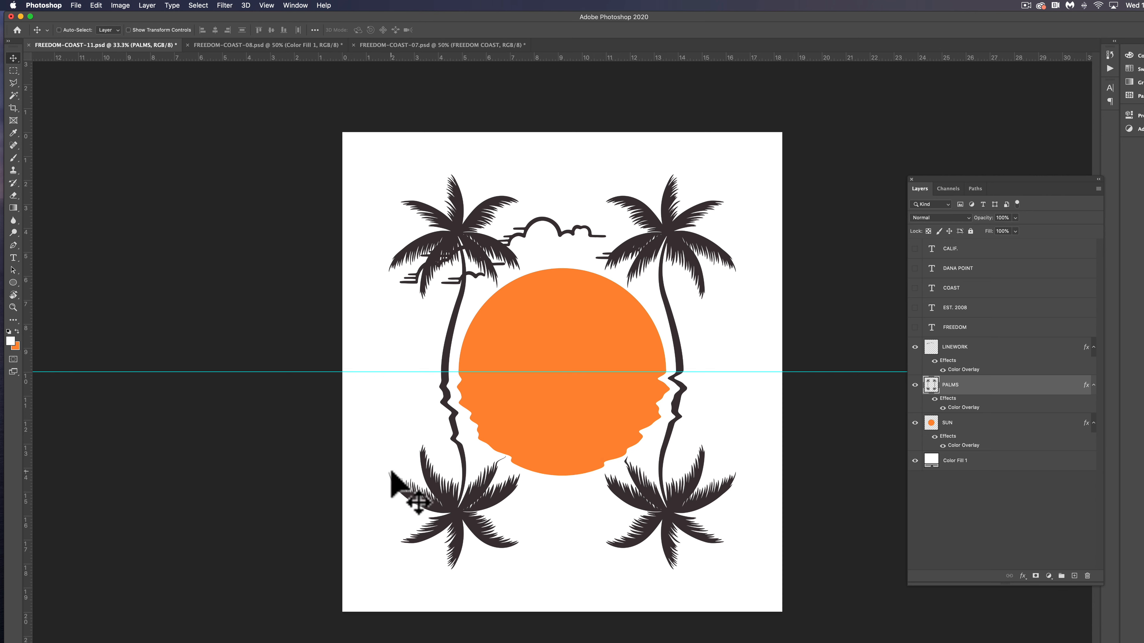
mouse_move(700, 515)
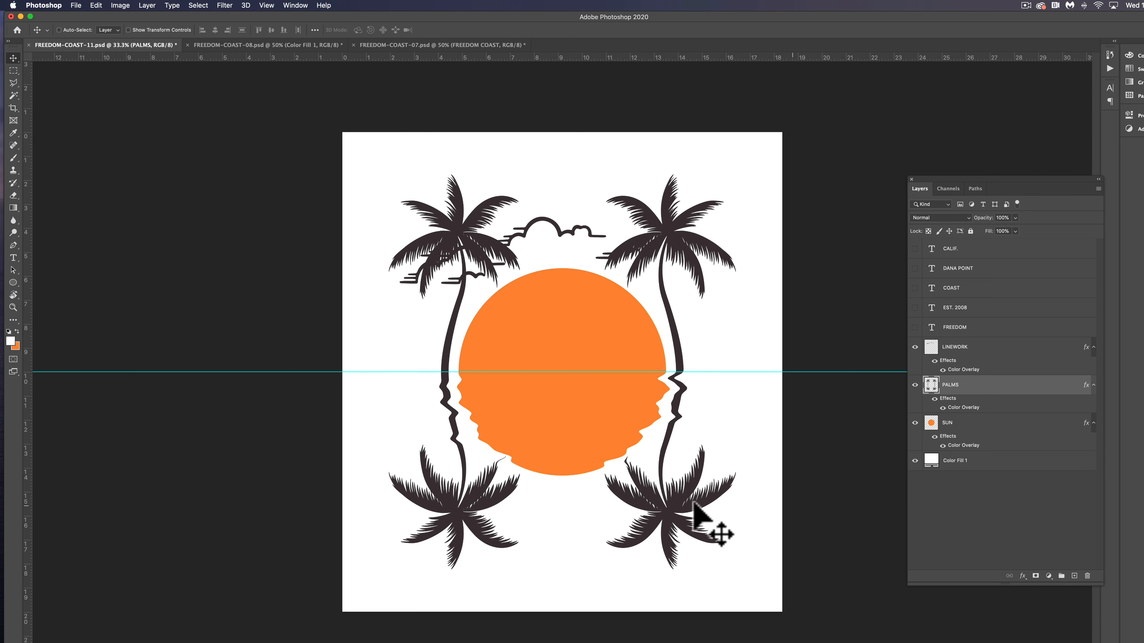
mouse_move(272, 13)
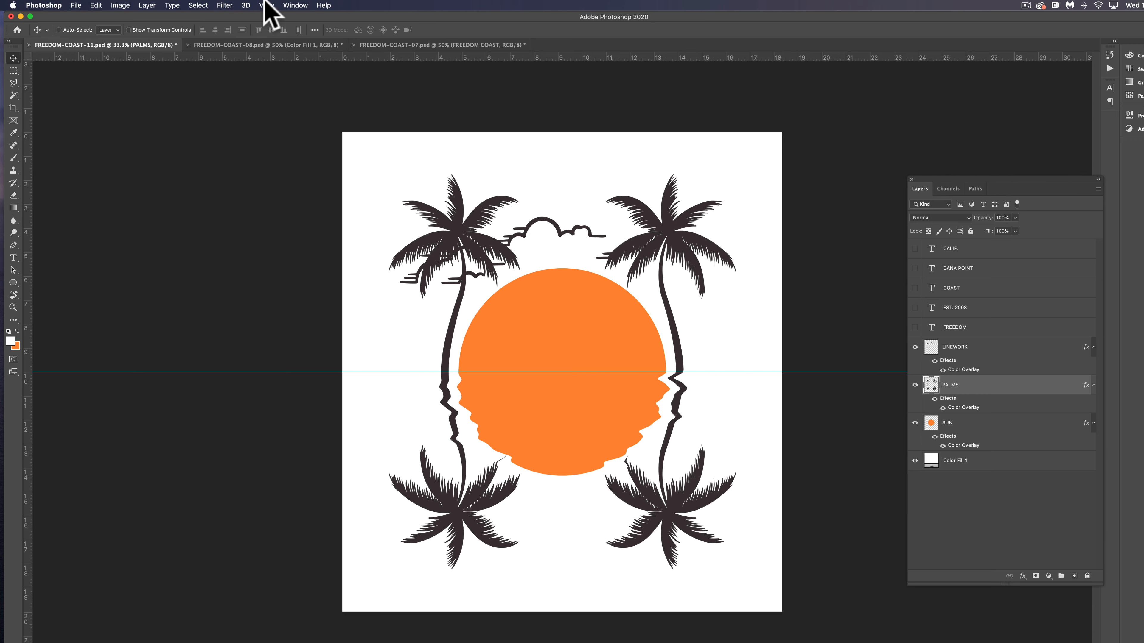
click(225, 5)
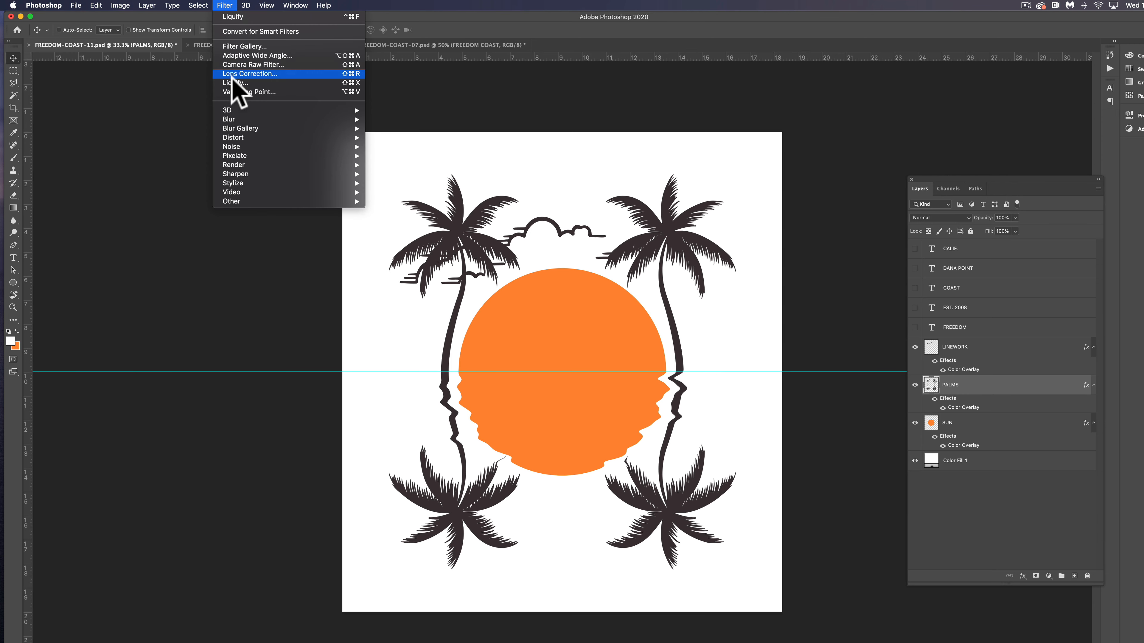
mouse_move(236, 83)
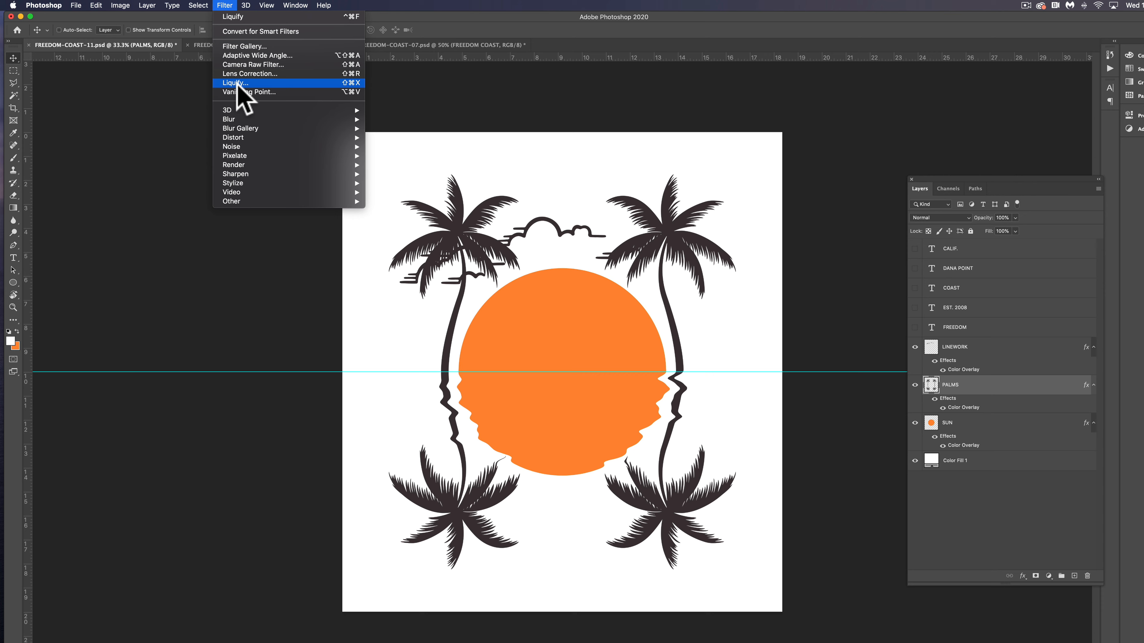
click(235, 82)
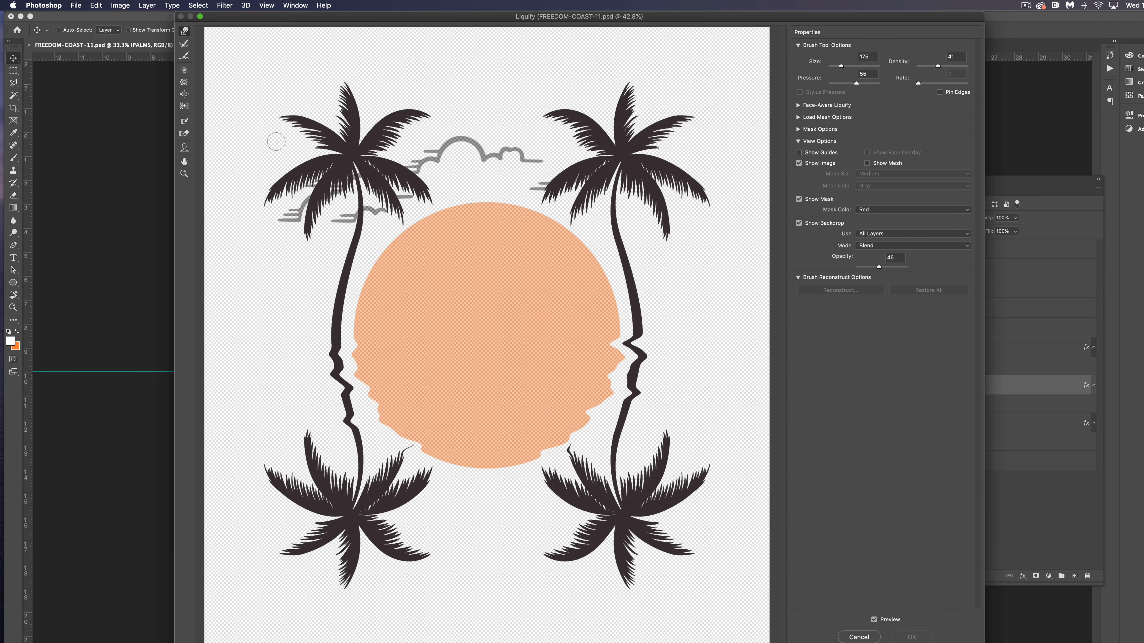
mouse_move(699, 487)
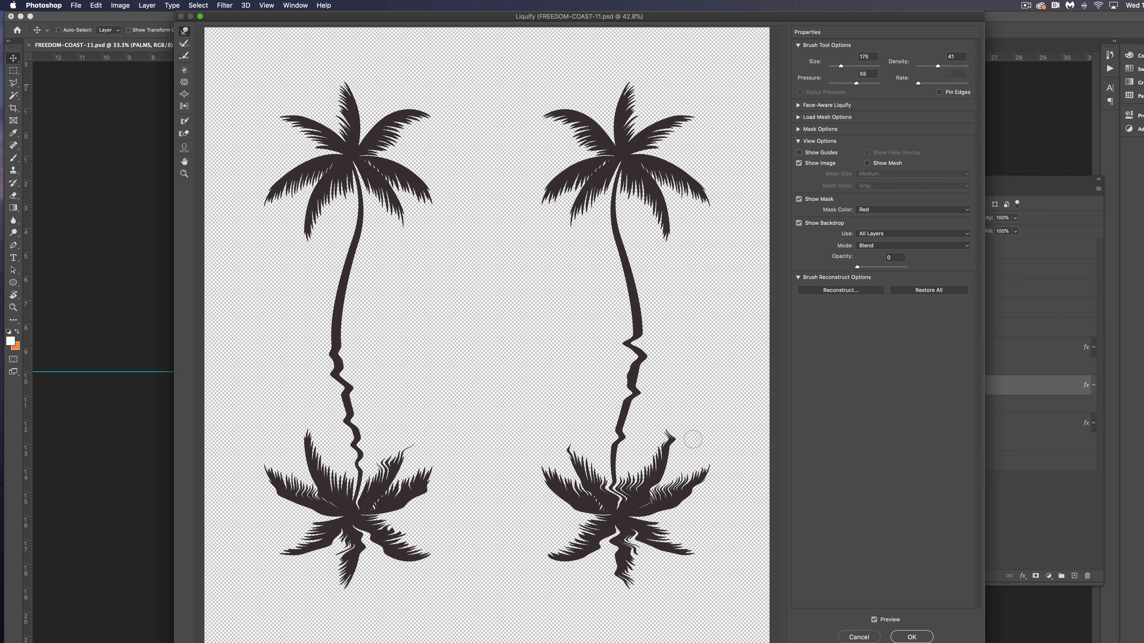
Step: Apply the Liquify ripples to the reflected palm crowns
click(911, 636)
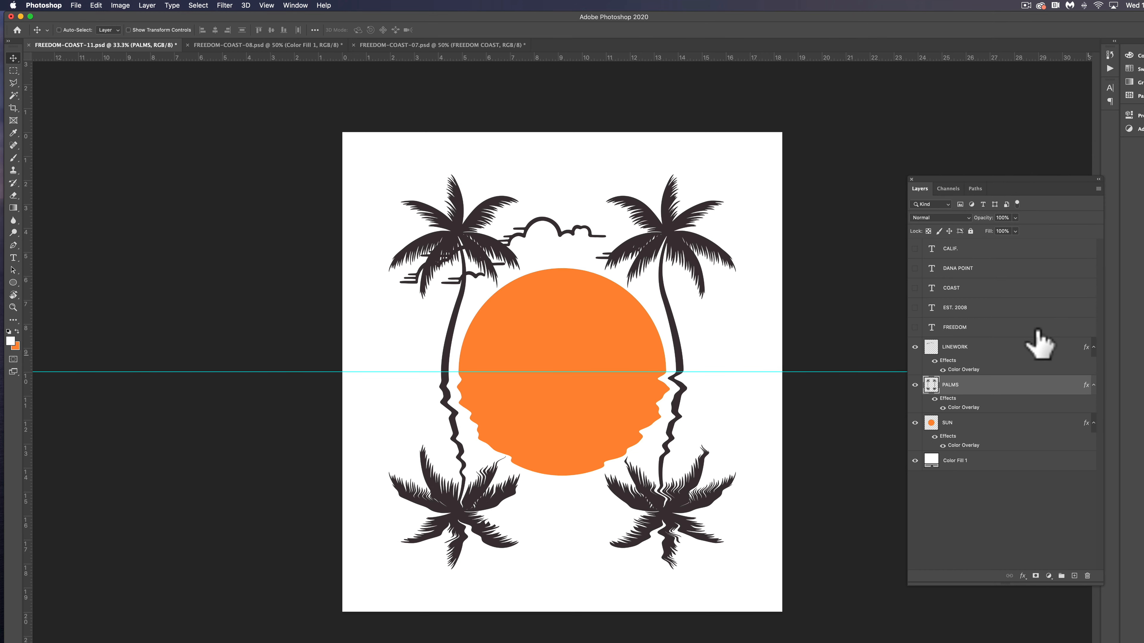
mouse_move(893, 309)
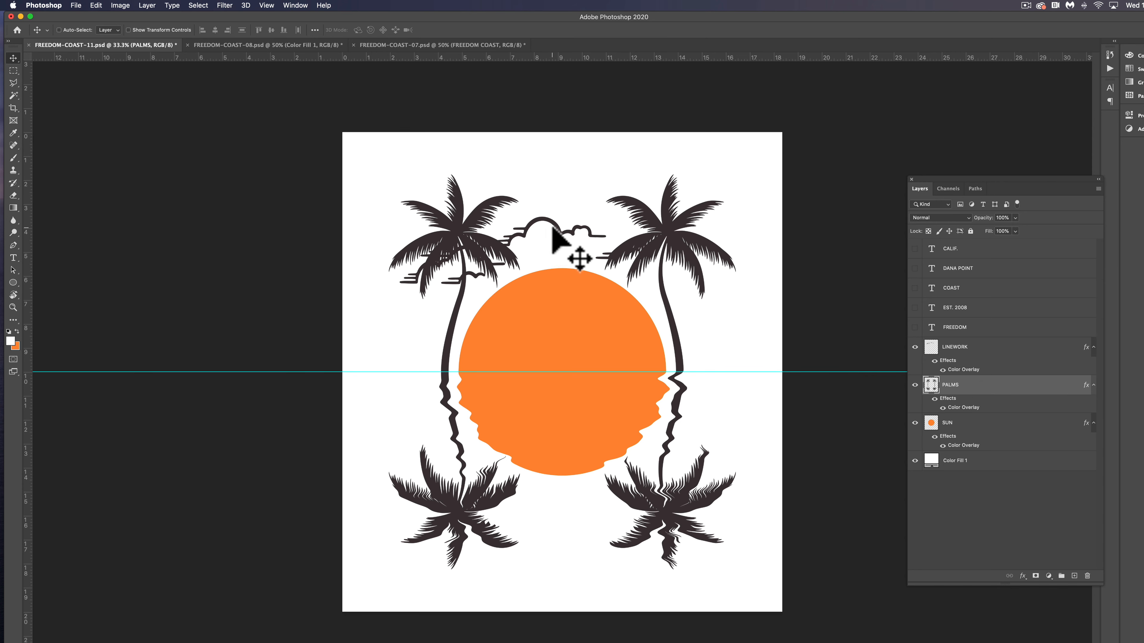
Step: Move the cloud and bird linework above the palms and marquee-select the birds for their own layer
drag(576, 256, 571, 182)
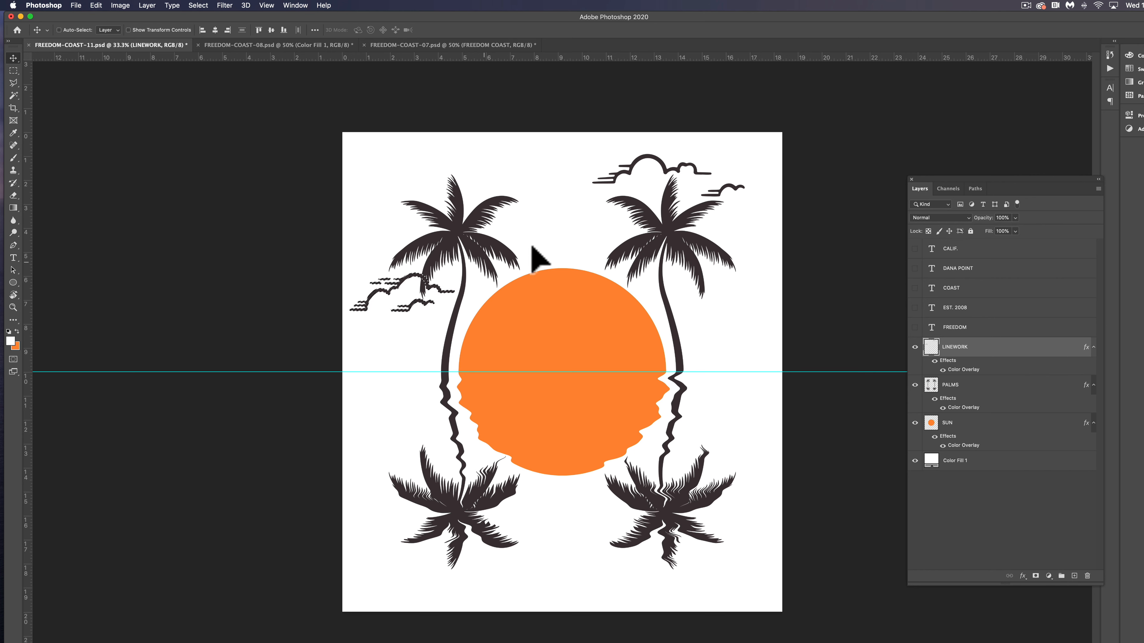
click(12, 71)
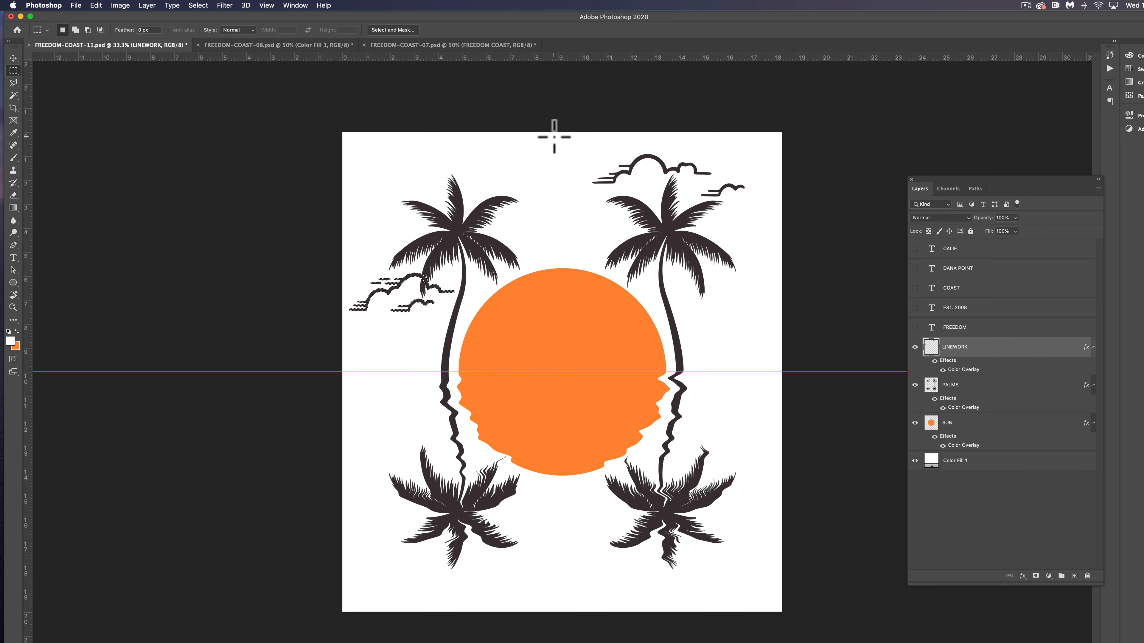
click(13, 58)
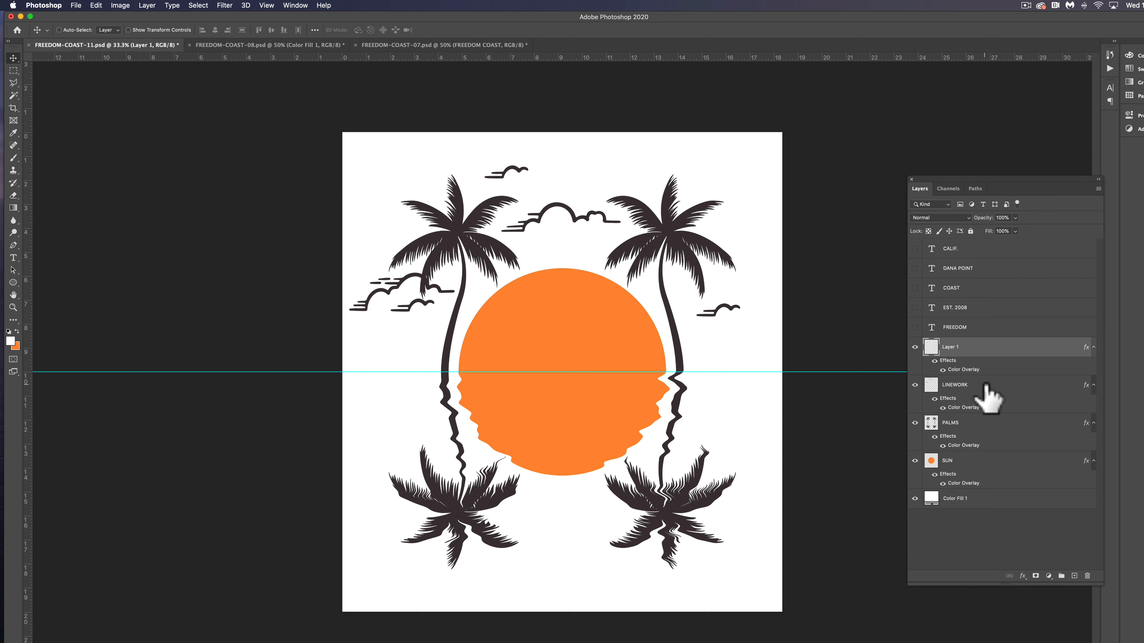
Step: Duplicate the LINEWORK layer and Layer 1 together, adding another bird in the sky
click(955, 385)
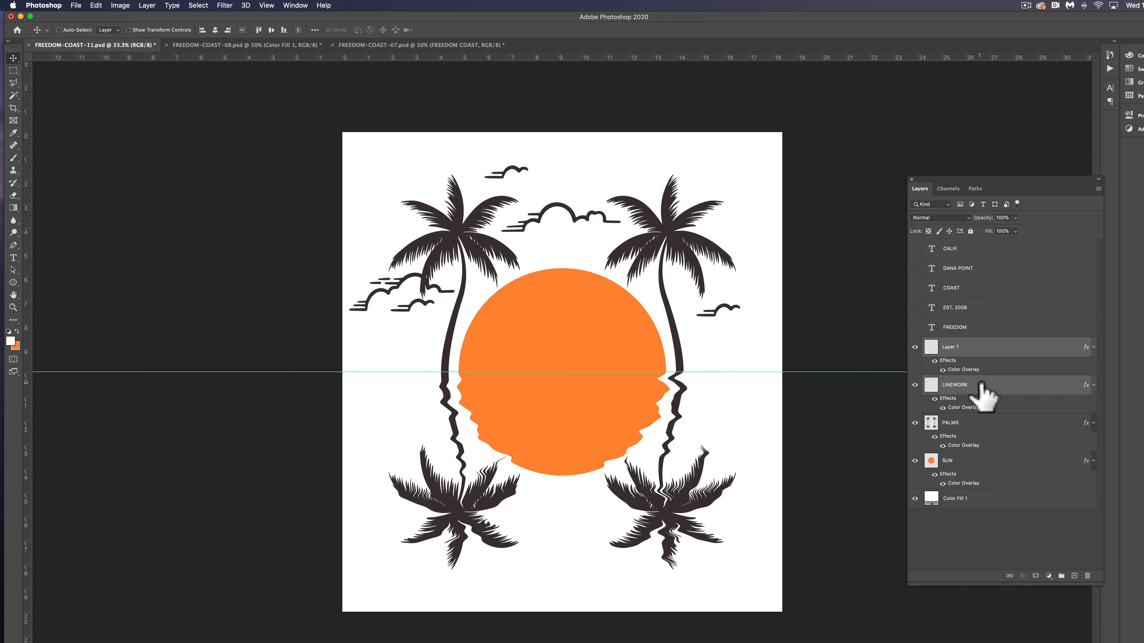
mouse_move(1014, 402)
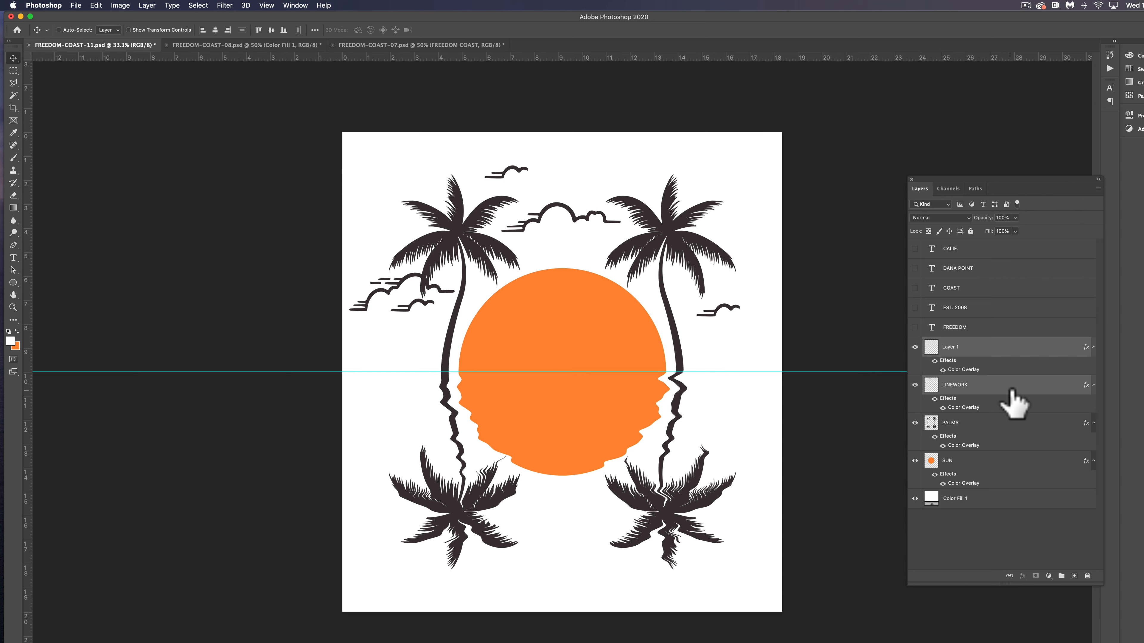
click(1074, 576)
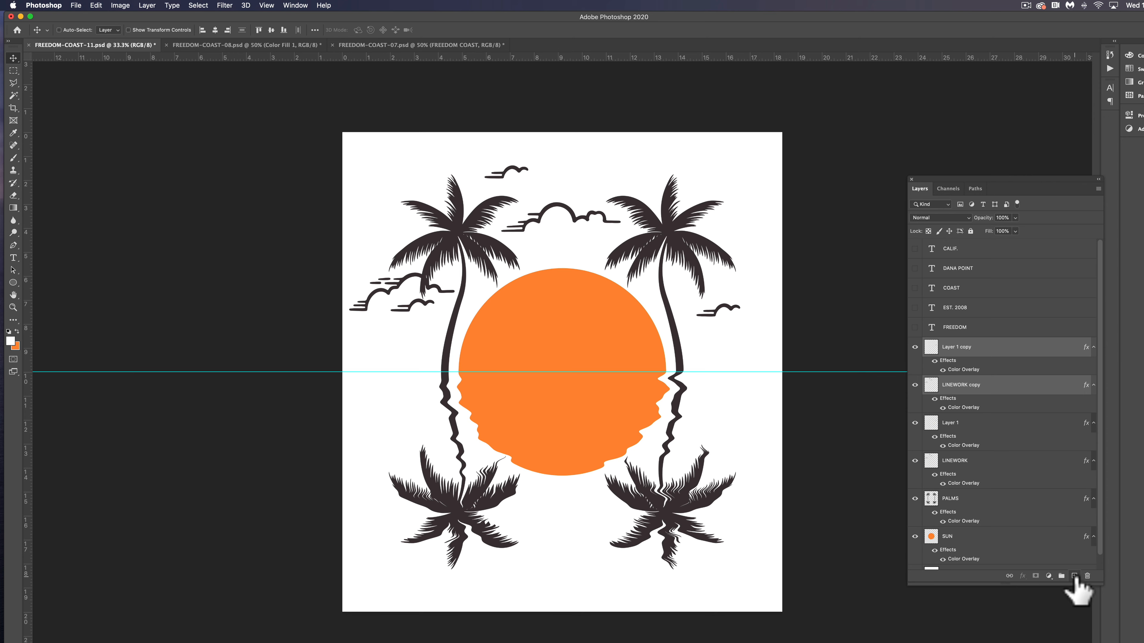
click(93, 5)
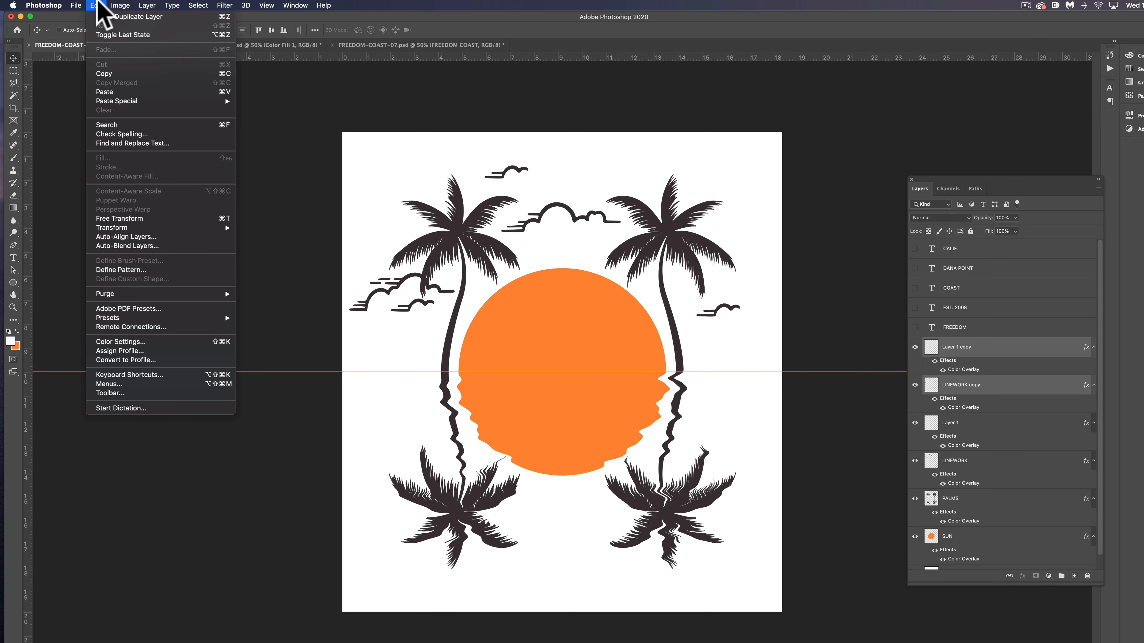
mouse_move(111, 227)
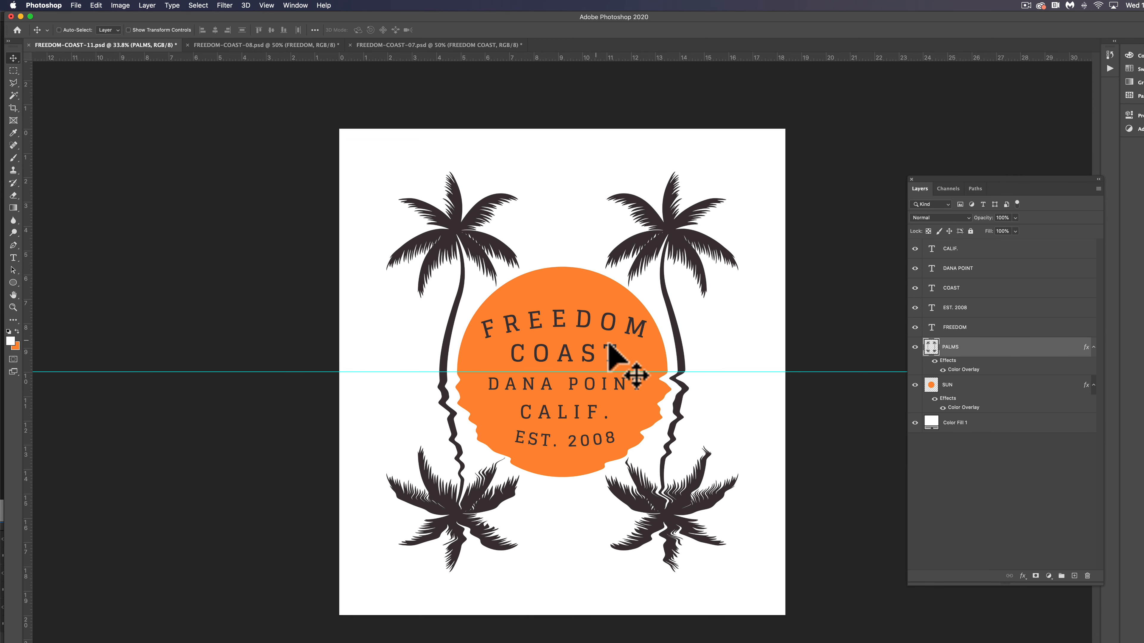
mouse_move(480, 391)
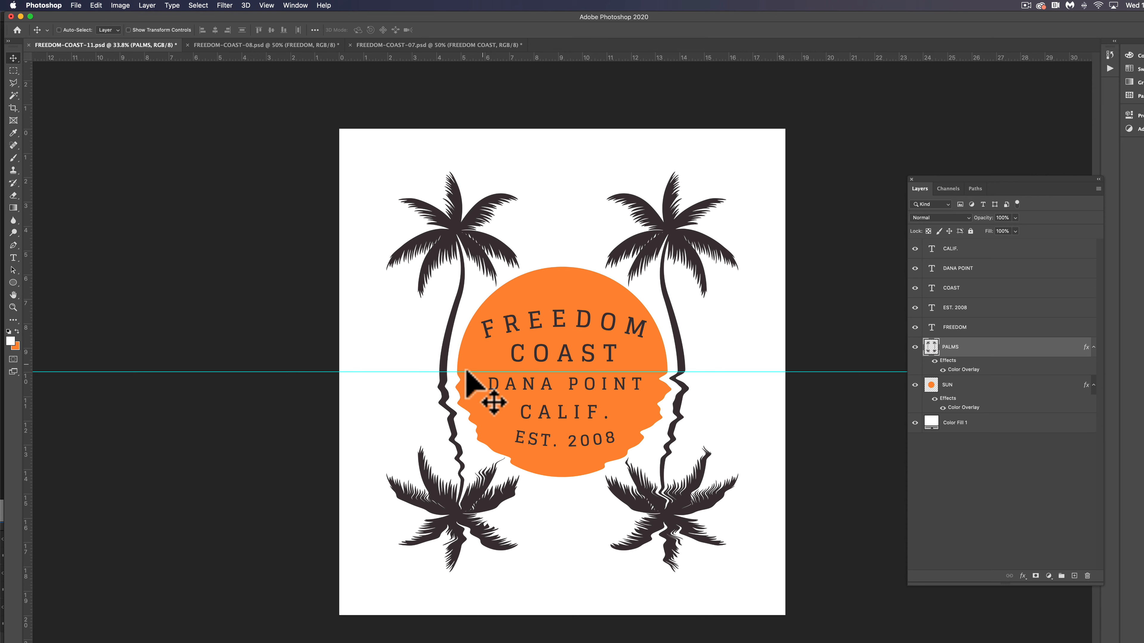
mouse_move(579, 372)
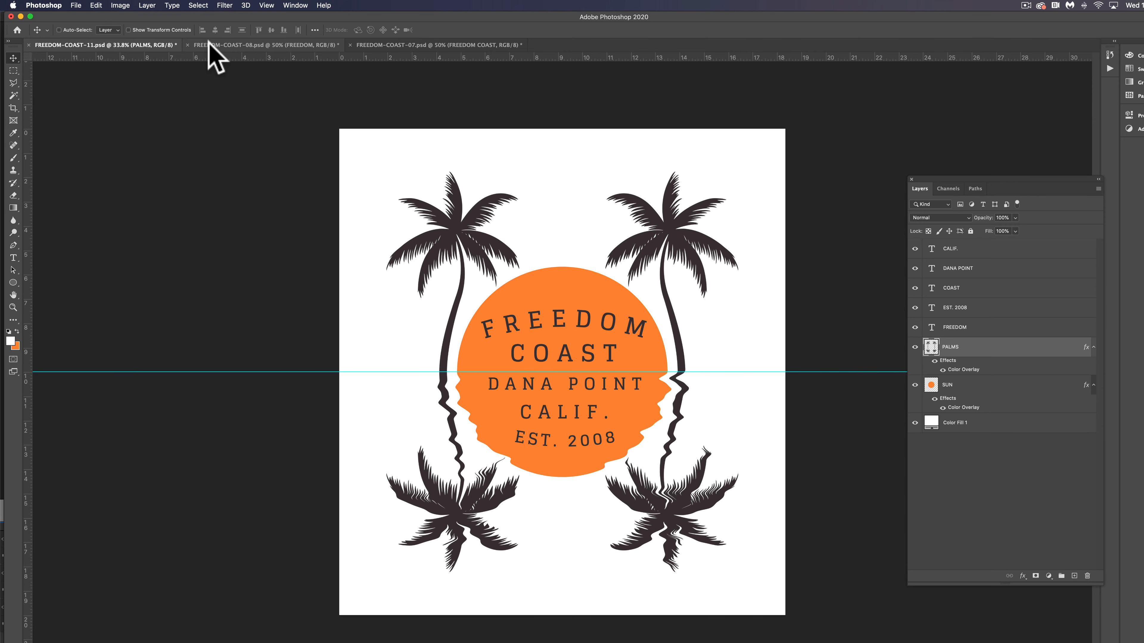
click(263, 44)
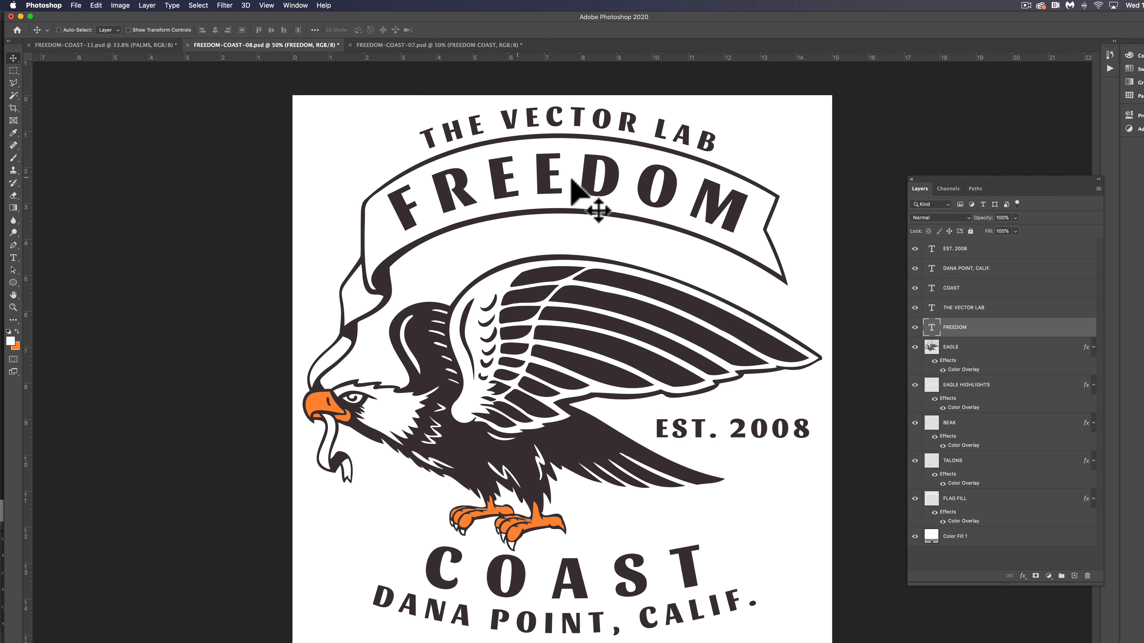
click(12, 257)
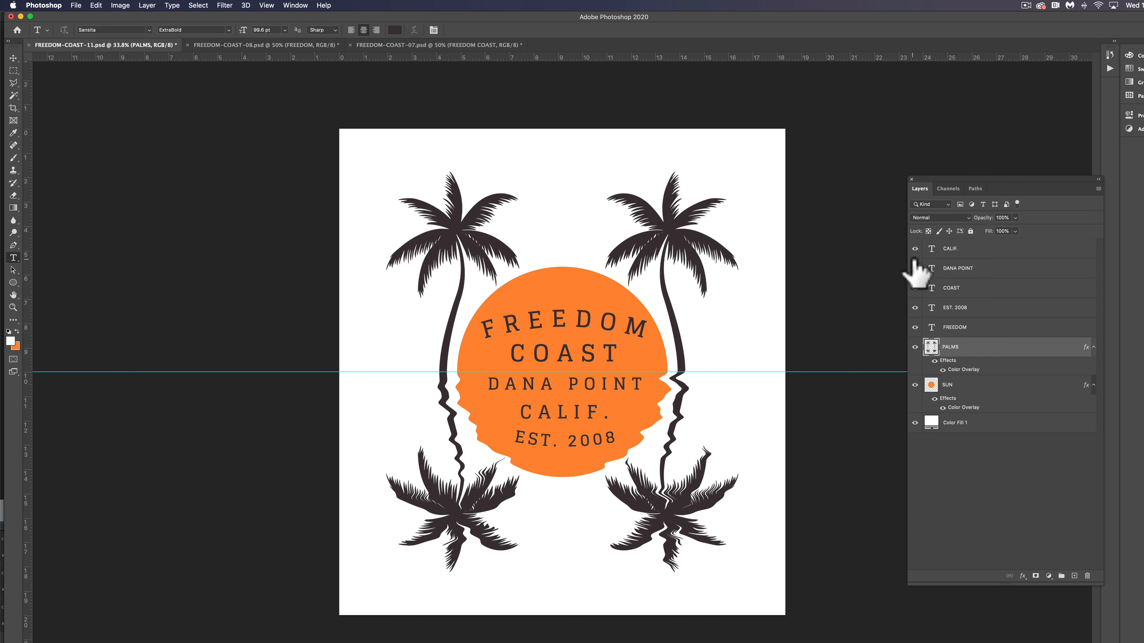
Step: Hide the DANA POINT, CALIF. and EST. 2008 text and restyle FREEDOM in Sansita ExtraBold, 90 pt, 150 tracking
click(915, 268)
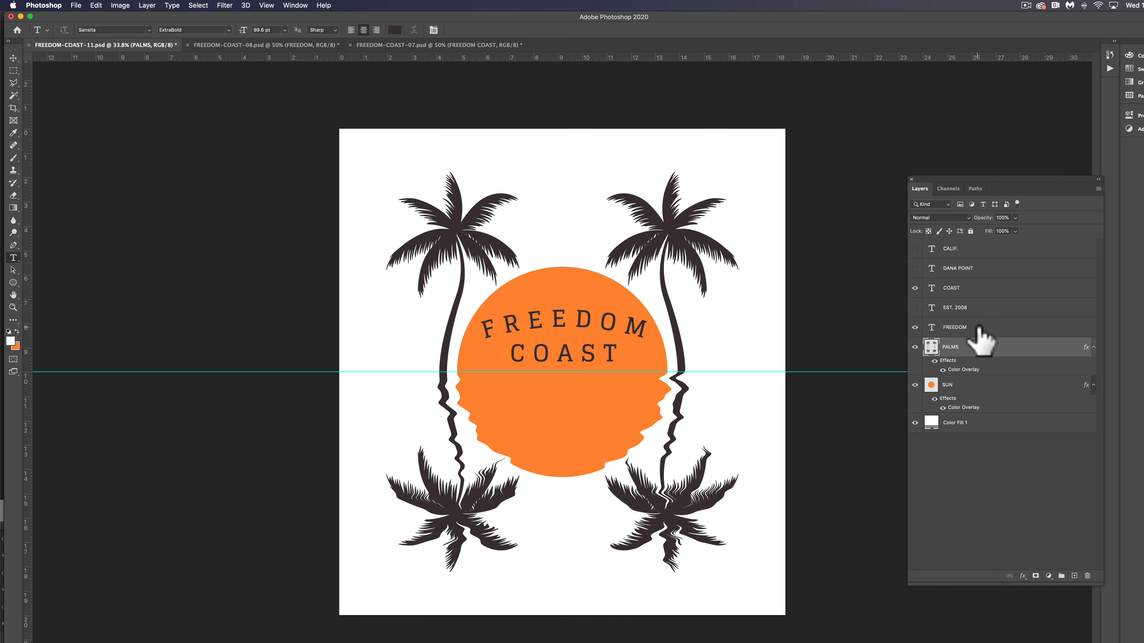
click(955, 327)
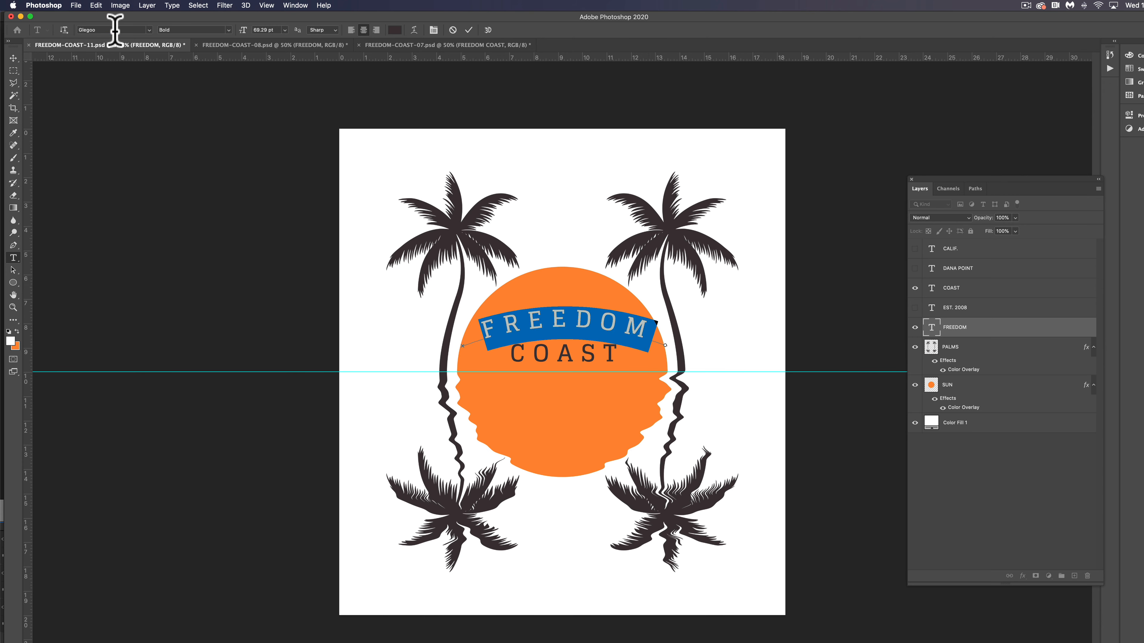
text(san)
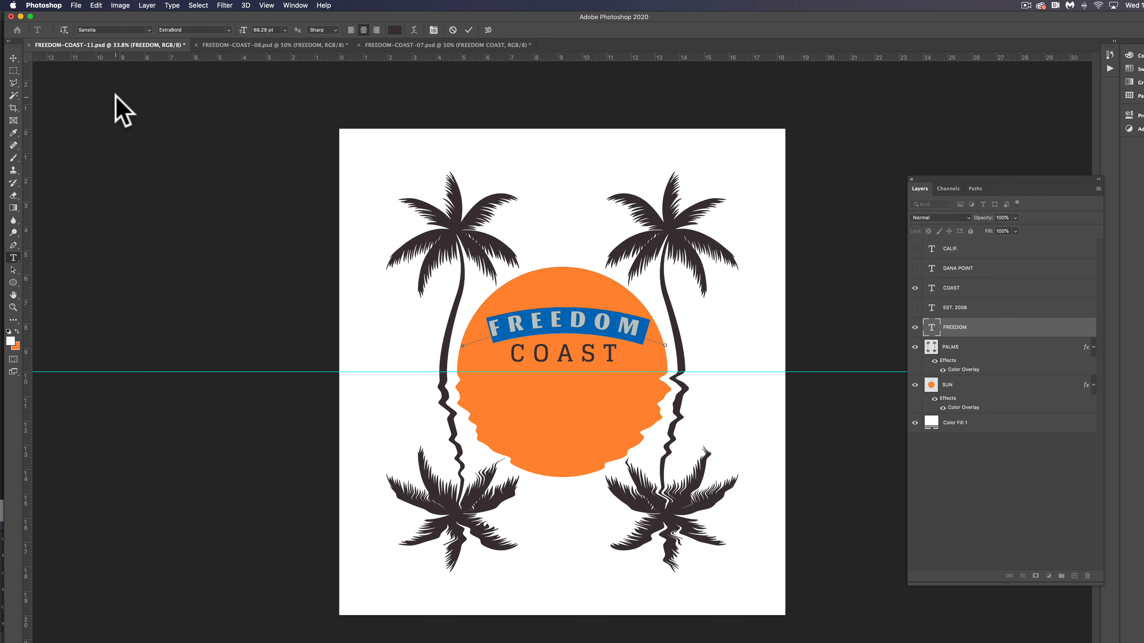
mouse_move(696, 413)
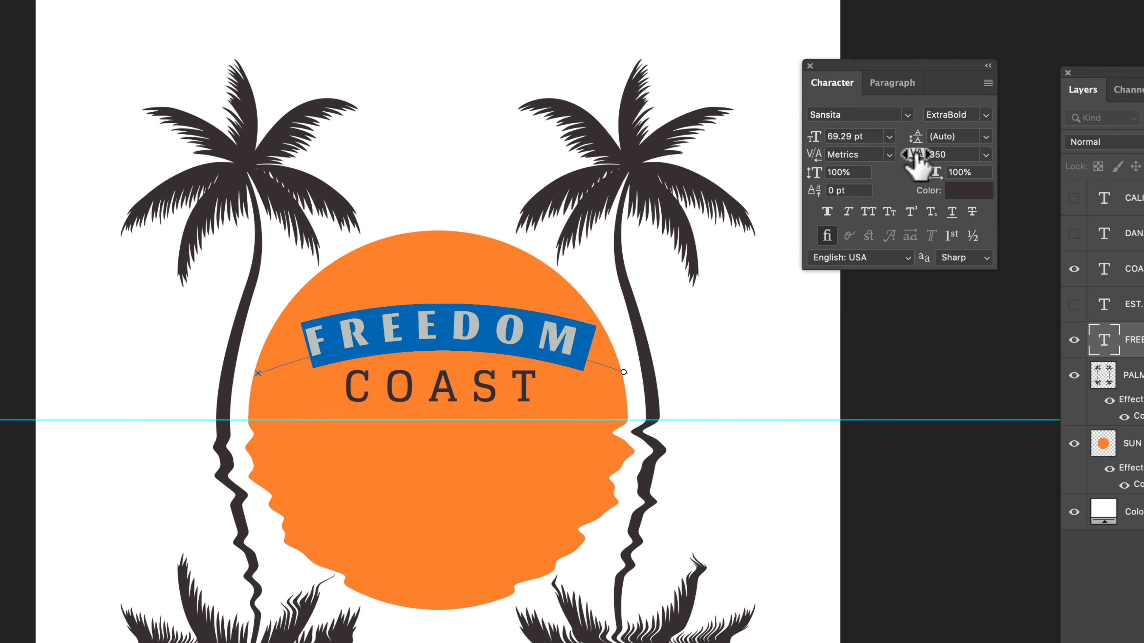
click(915, 153)
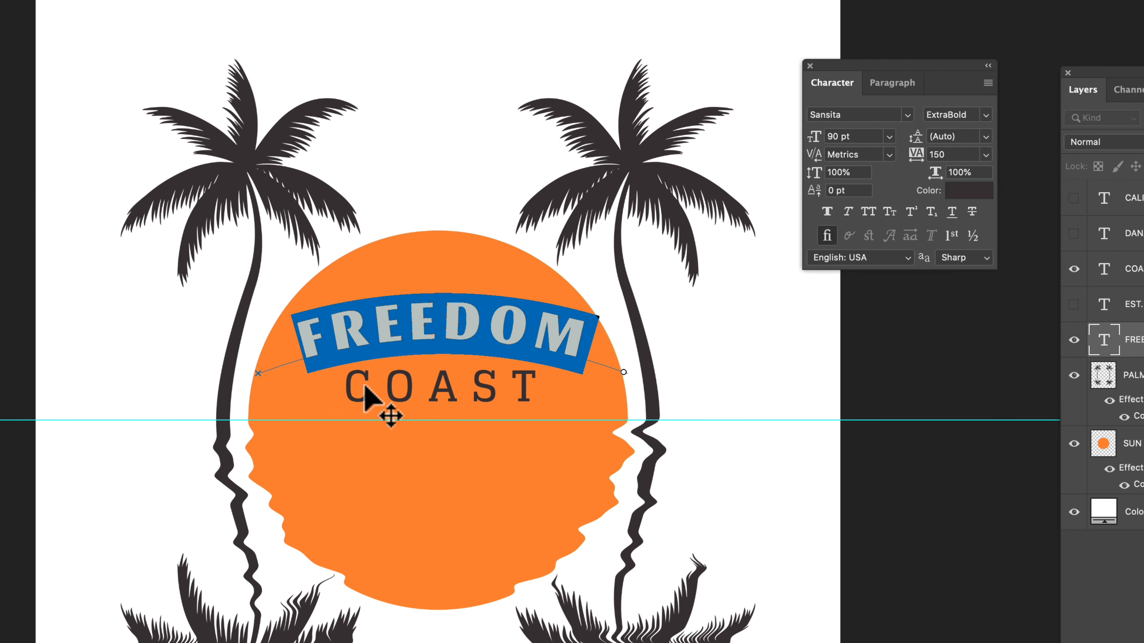
mouse_move(412, 408)
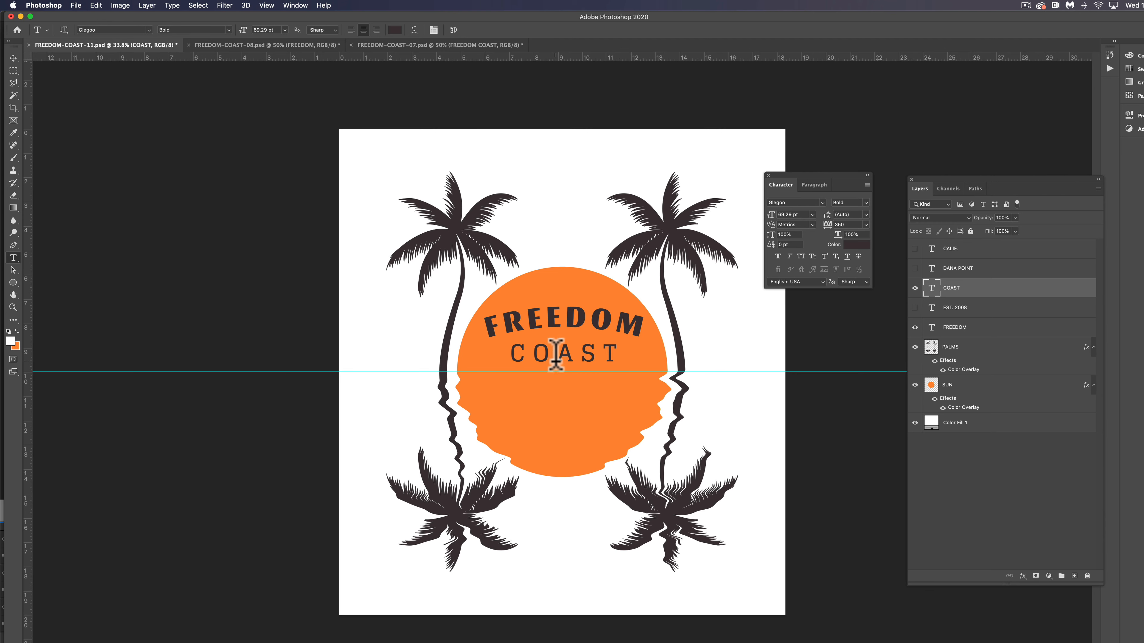
Step: Search 'sans' and set COAST in Sansita ExtraBold to match FREEDOM
double_click(565, 355)
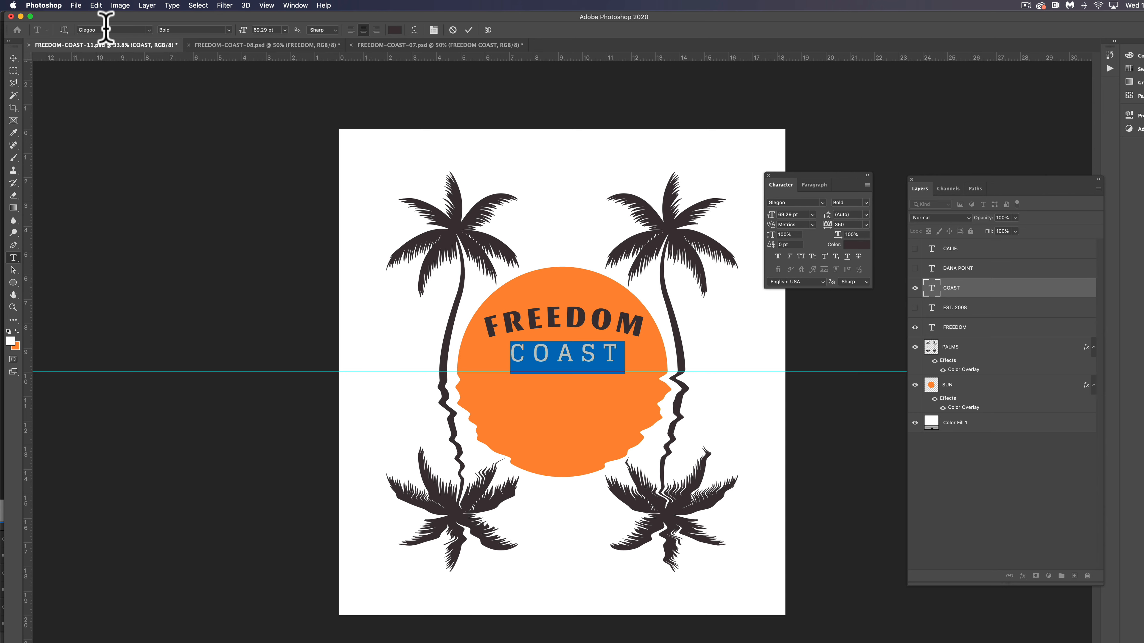
text(sans)
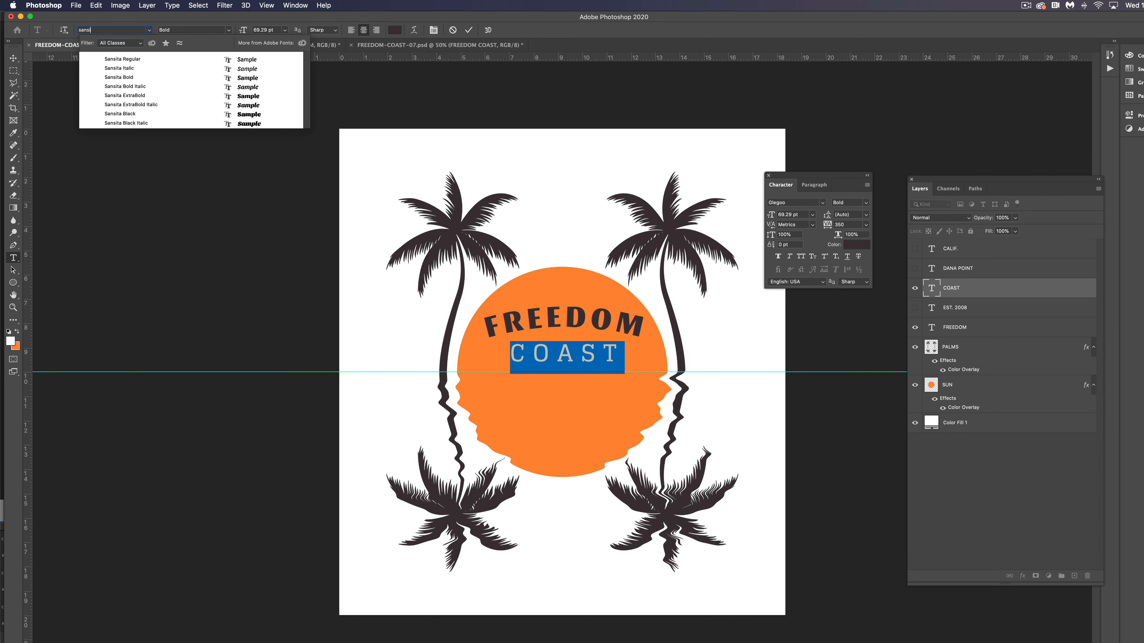
click(124, 86)
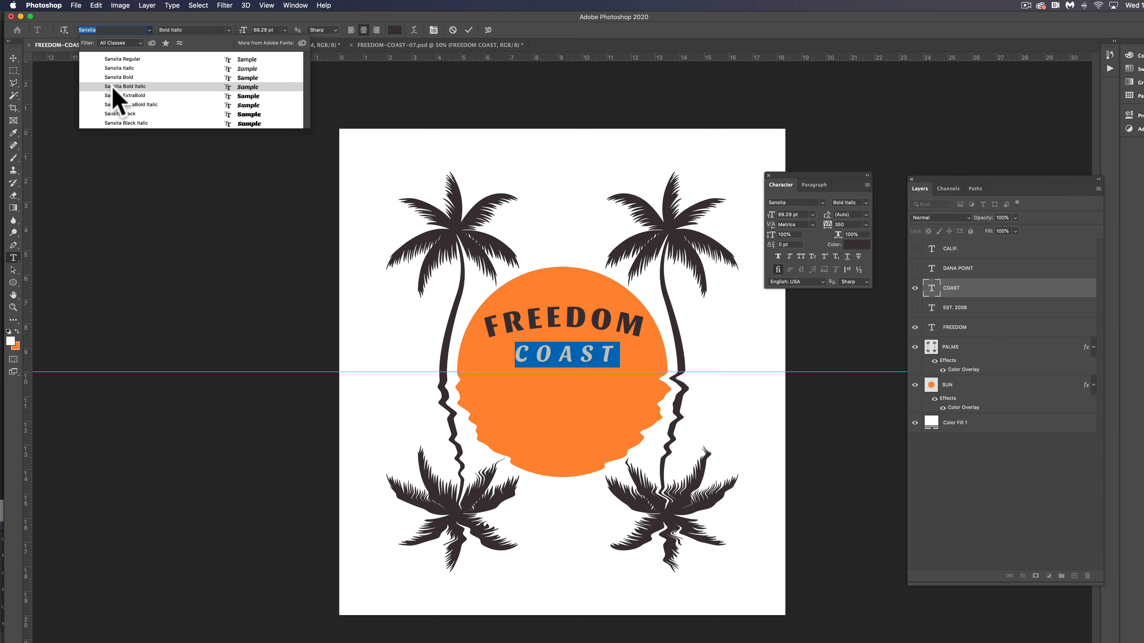
click(132, 95)
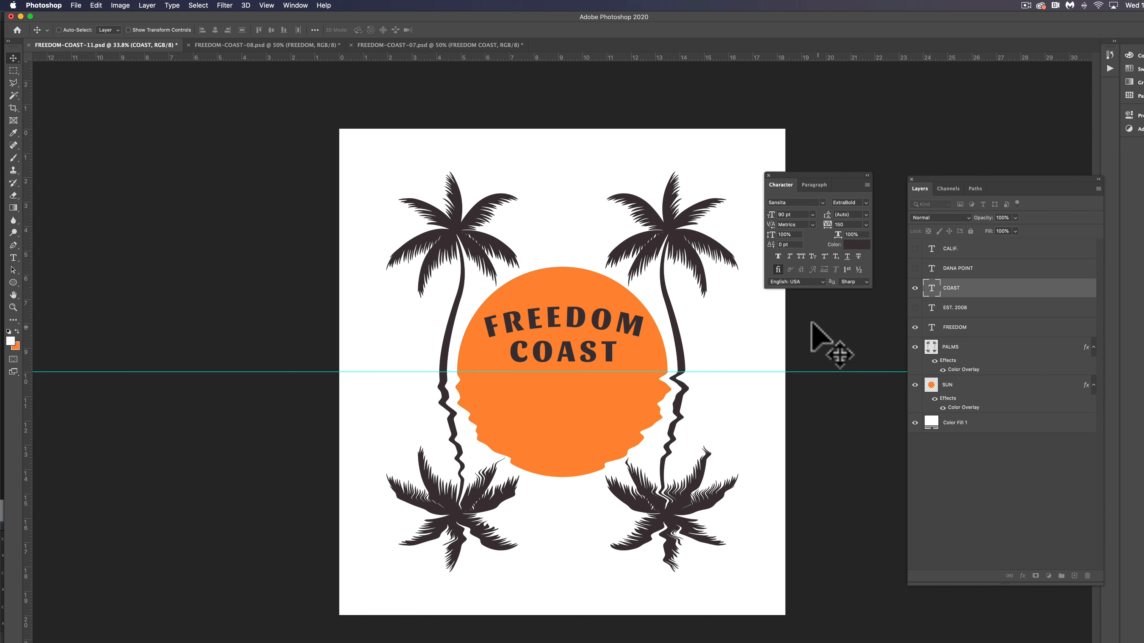
mouse_move(1020, 340)
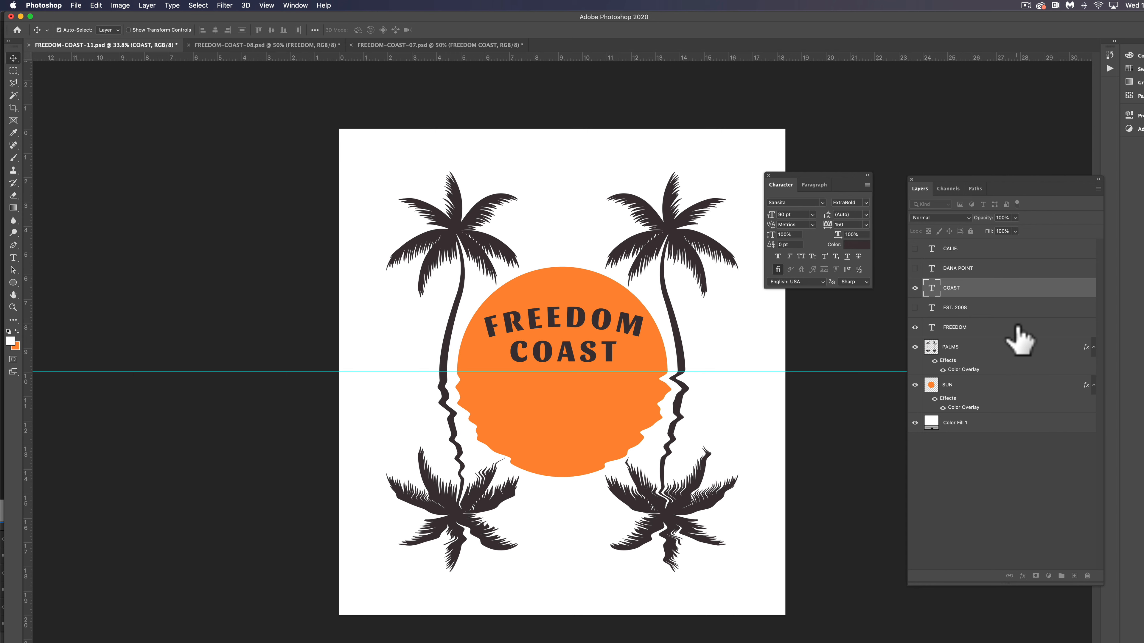
Step: Flip copies of FREEDOM and COAST vertically below the horizon and merge them into one layer
click(953, 327)
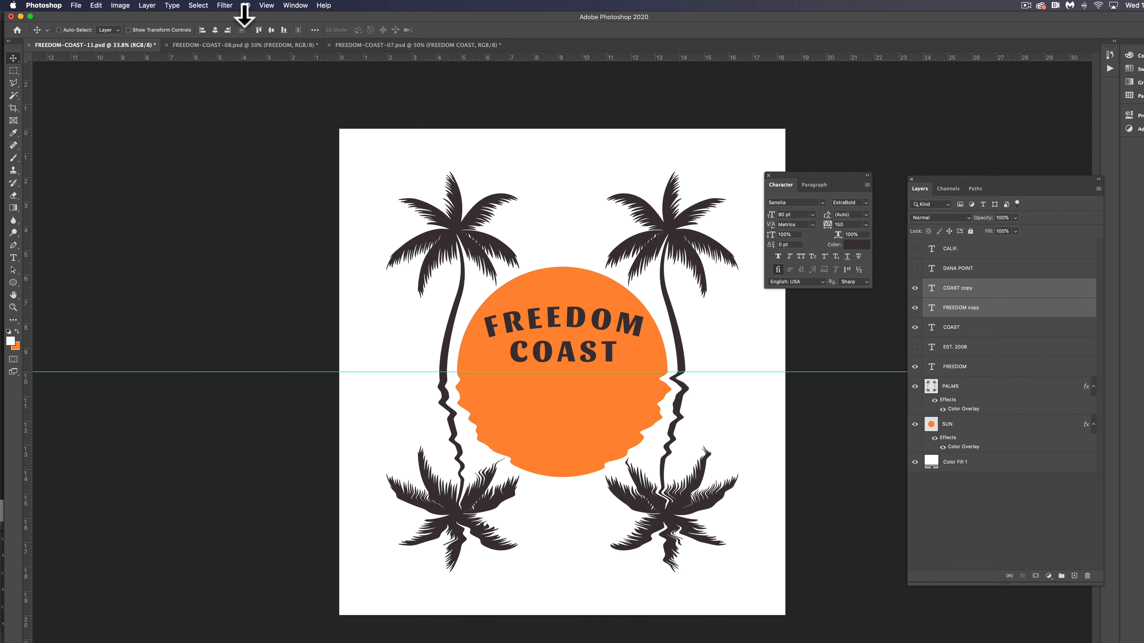
click(95, 5)
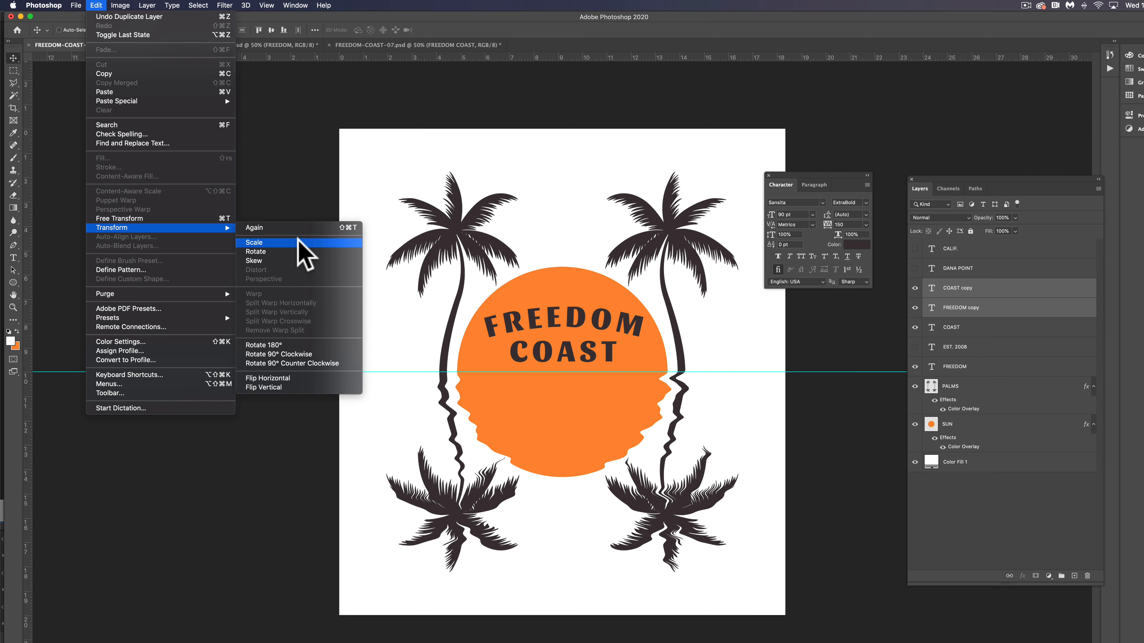
click(254, 242)
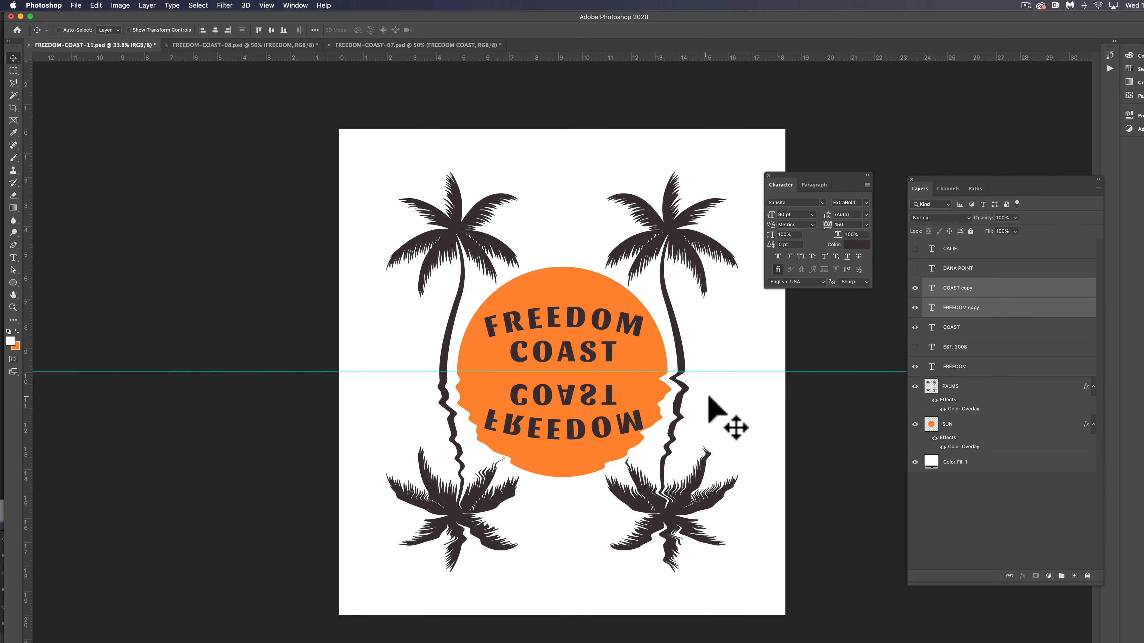
mouse_move(153, 18)
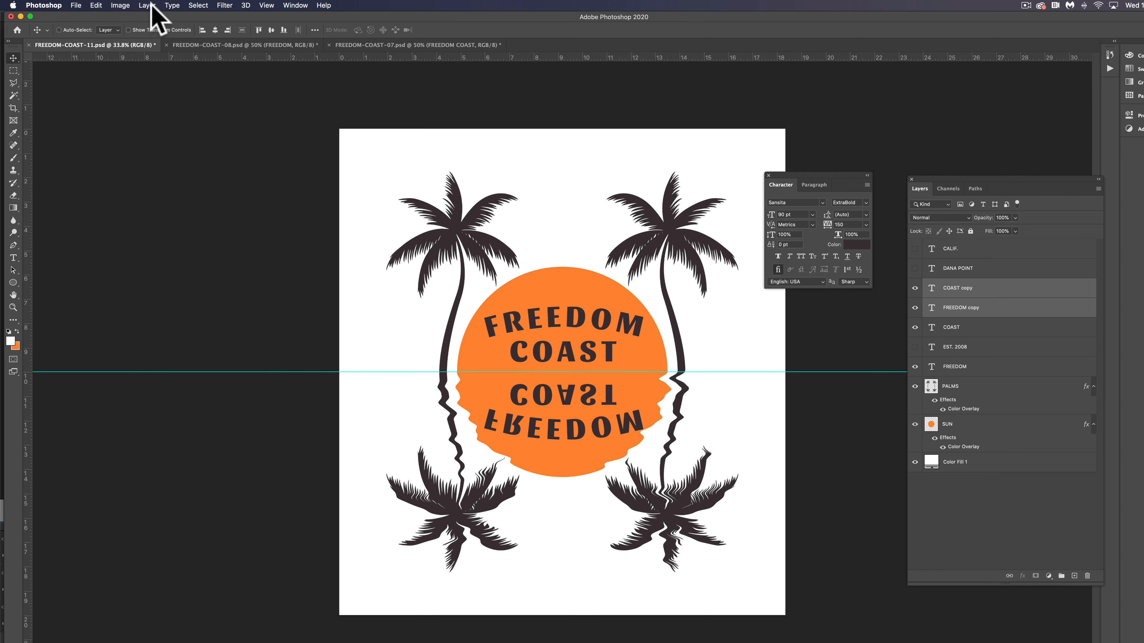
click(147, 5)
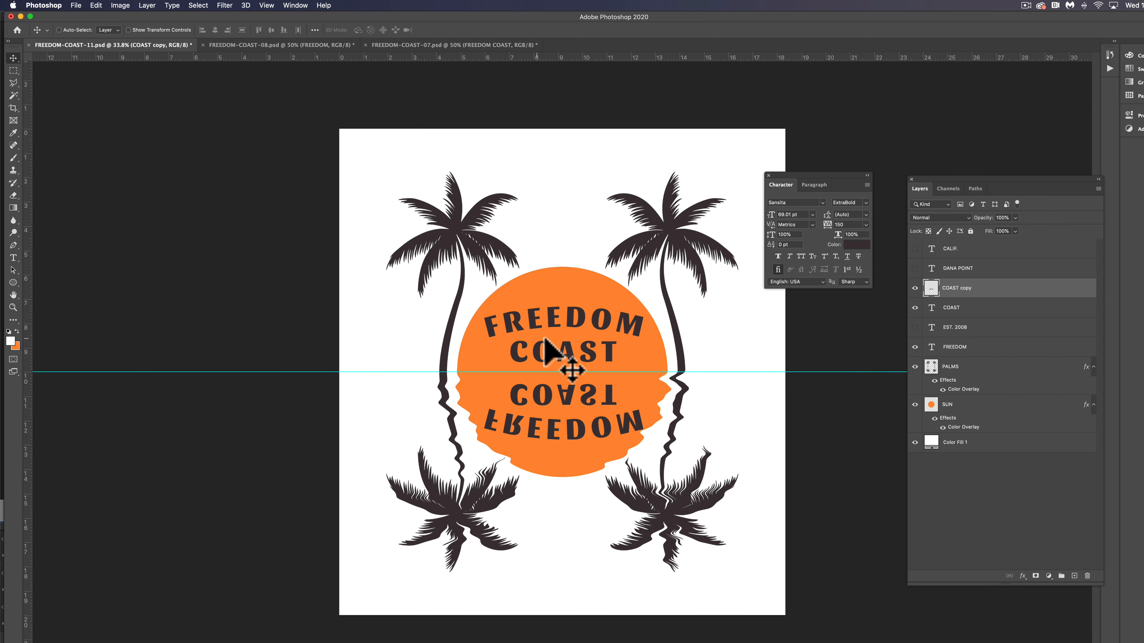
mouse_move(983, 524)
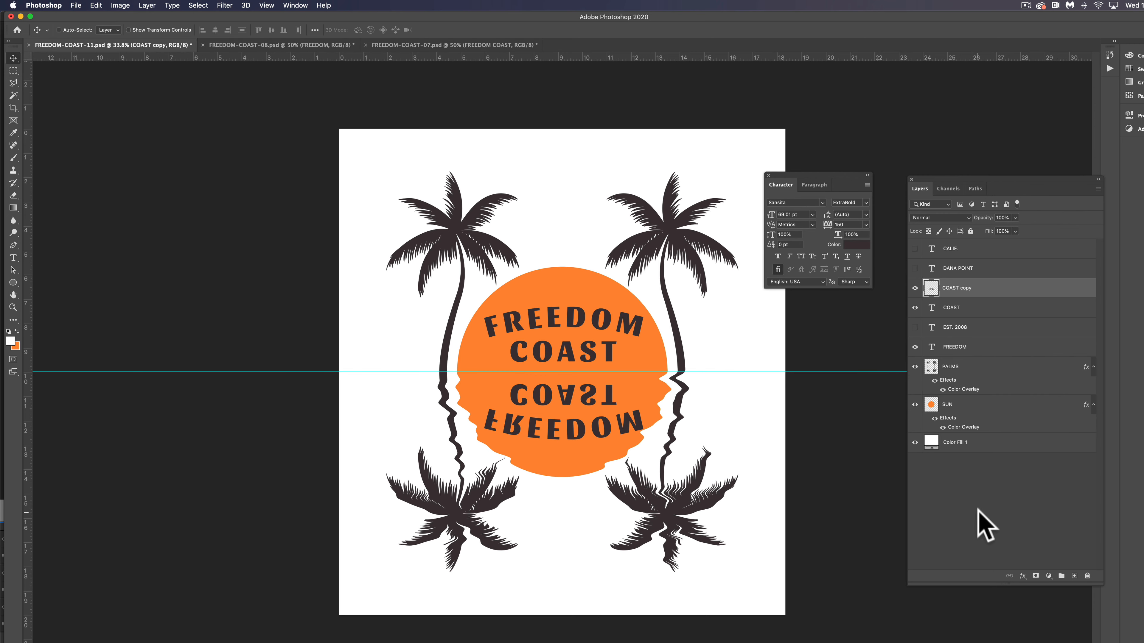
Step: Add a white Color Overlay layer style to the mirrored FREEDOM COAST reflection
click(146, 5)
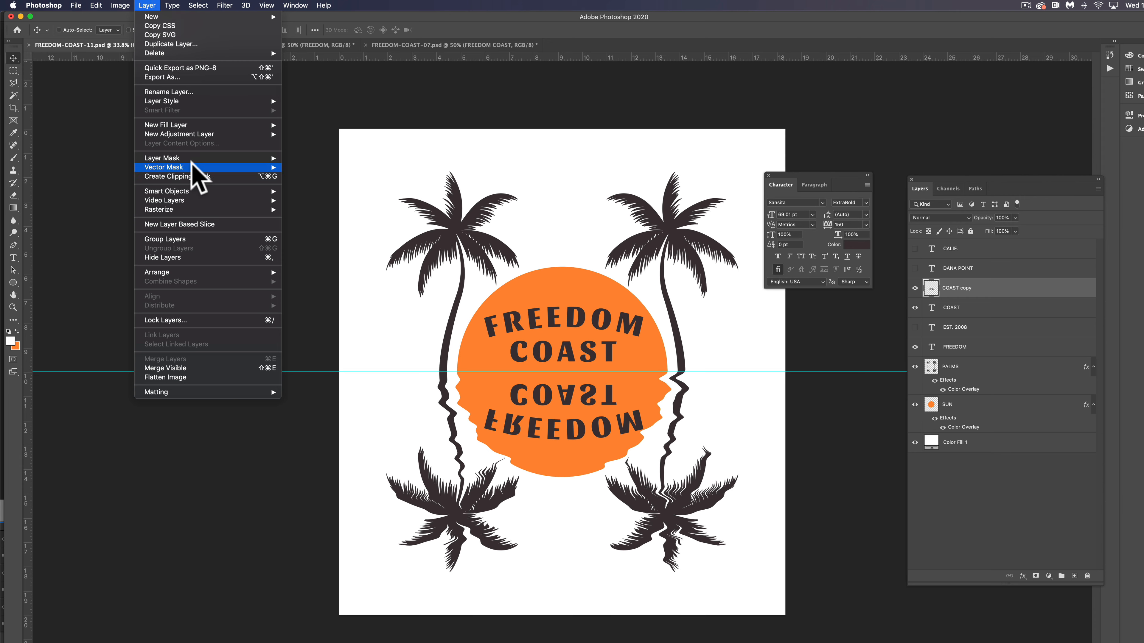
mouse_move(160, 101)
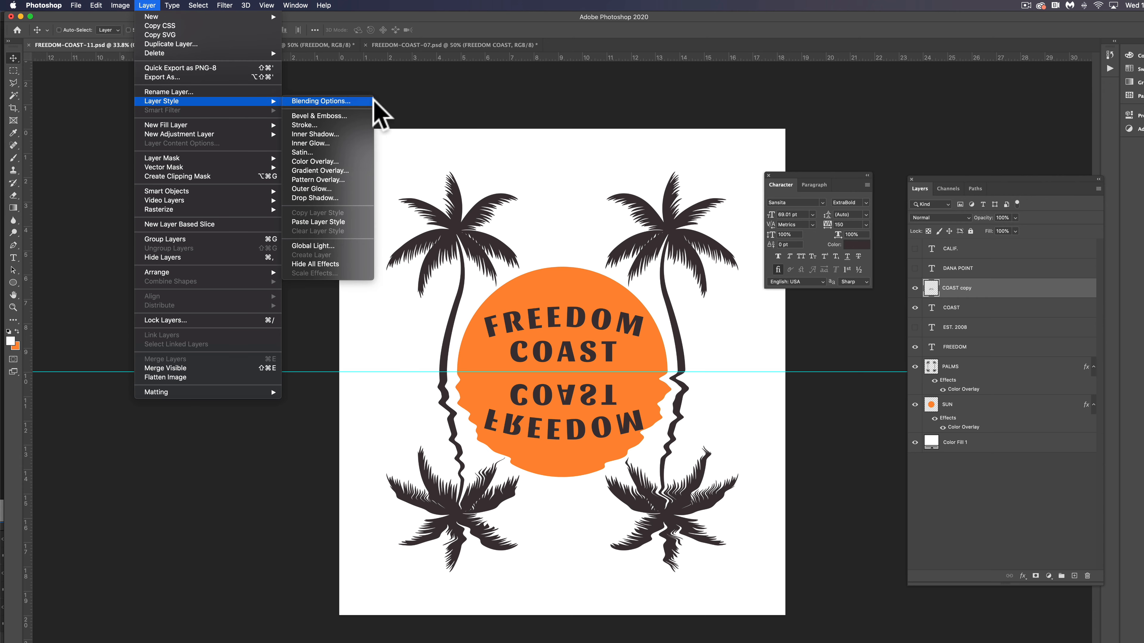
click(322, 101)
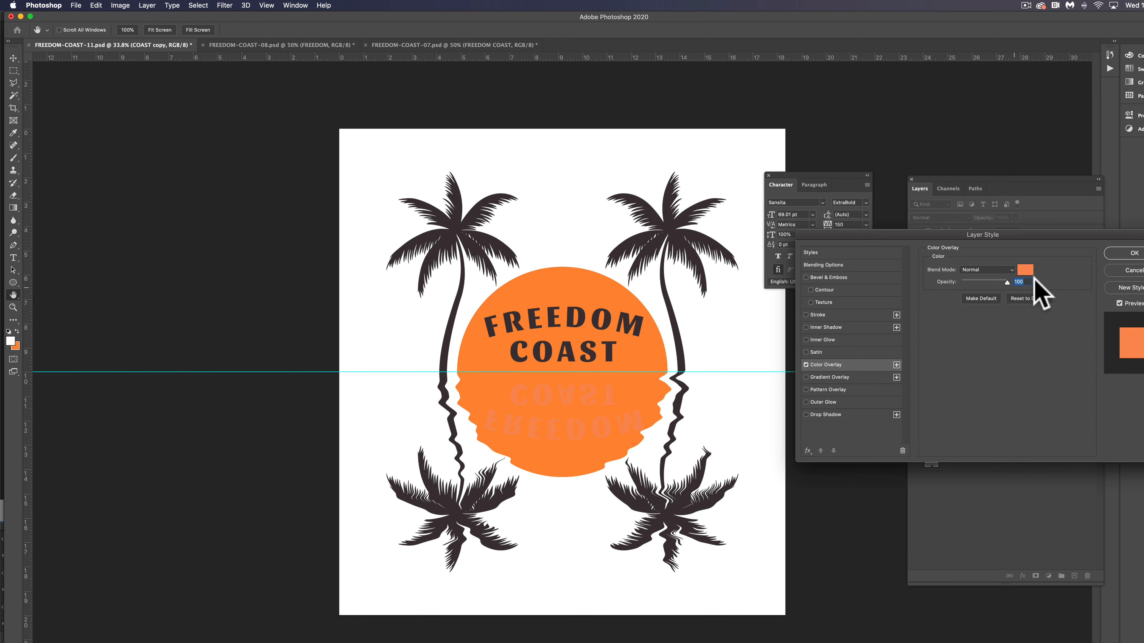
click(1026, 270)
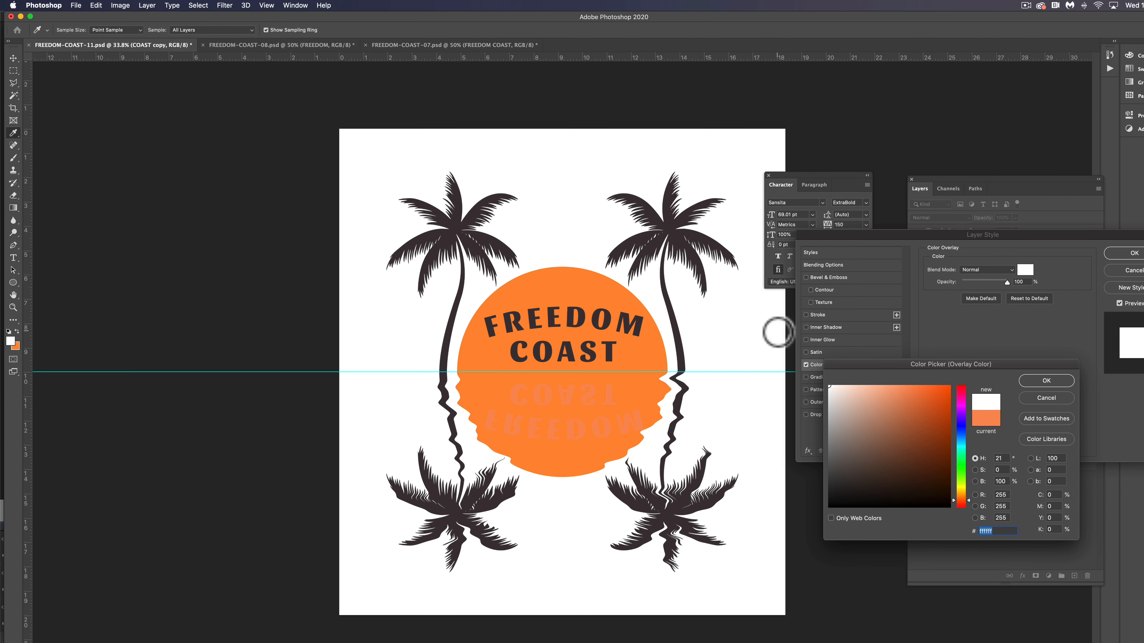
click(1045, 380)
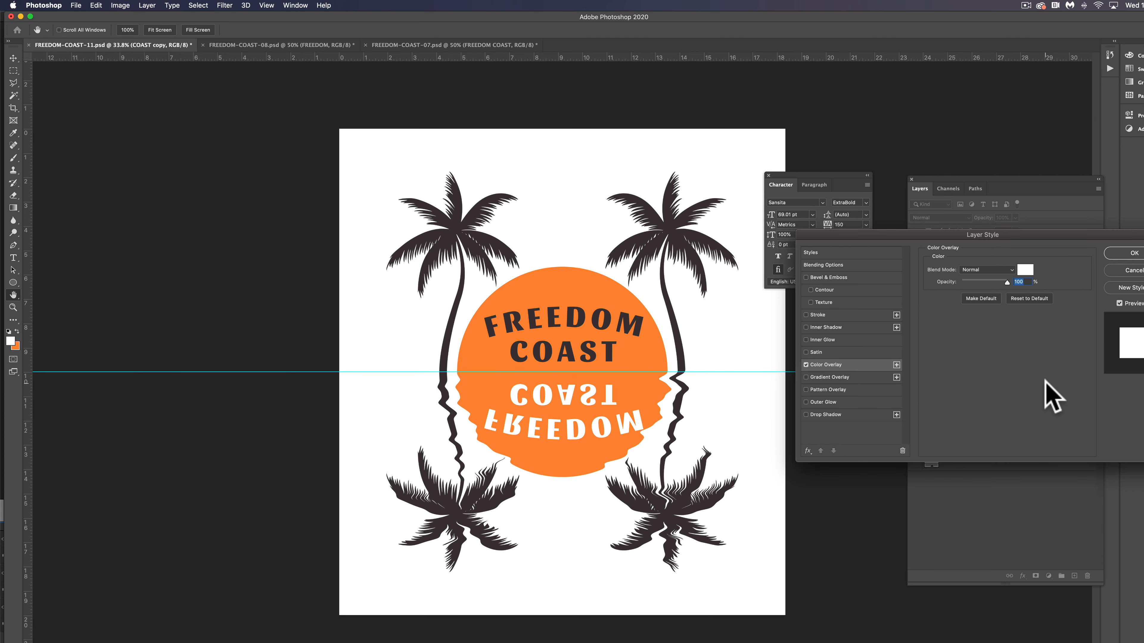
click(1131, 253)
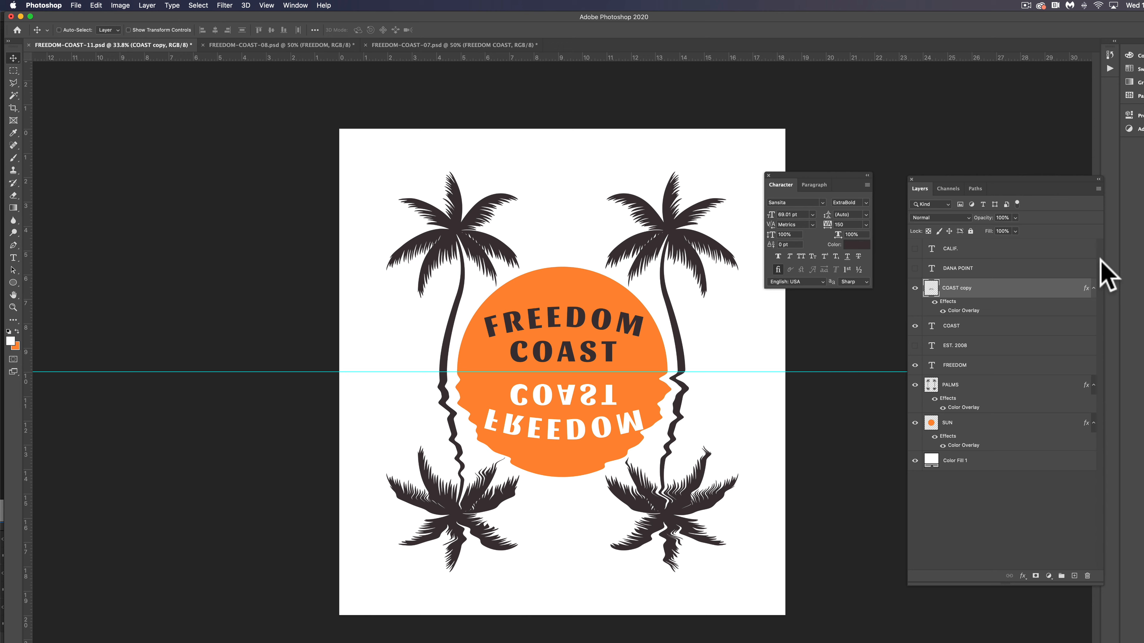
click(225, 5)
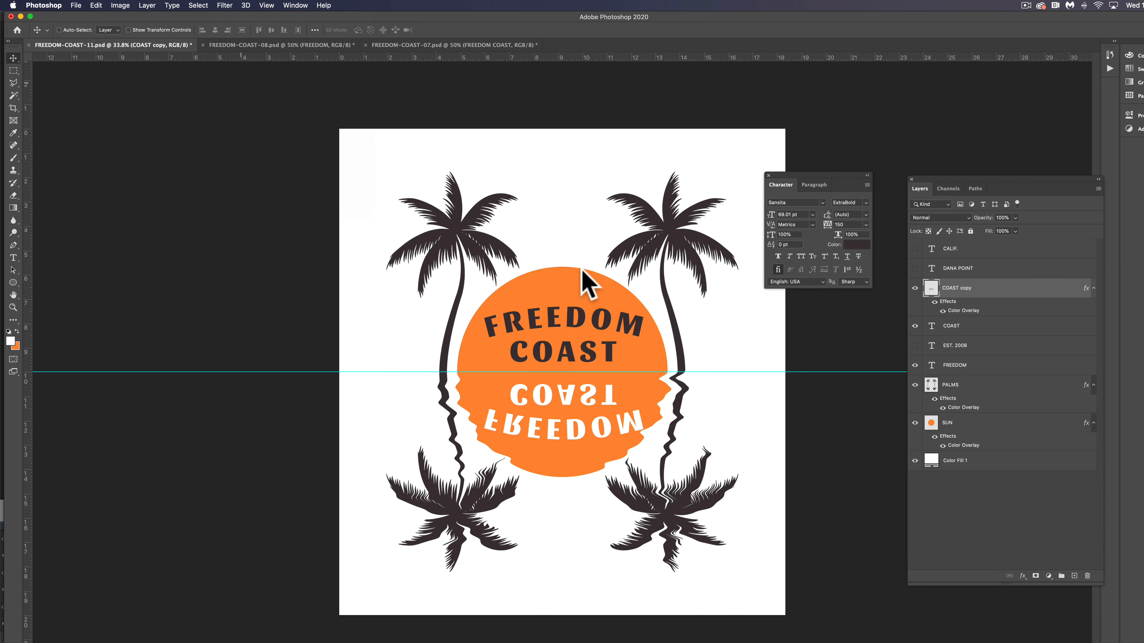
Step: Liquify the white reflected letters with Forward Warp into water-like ripples
click(224, 6)
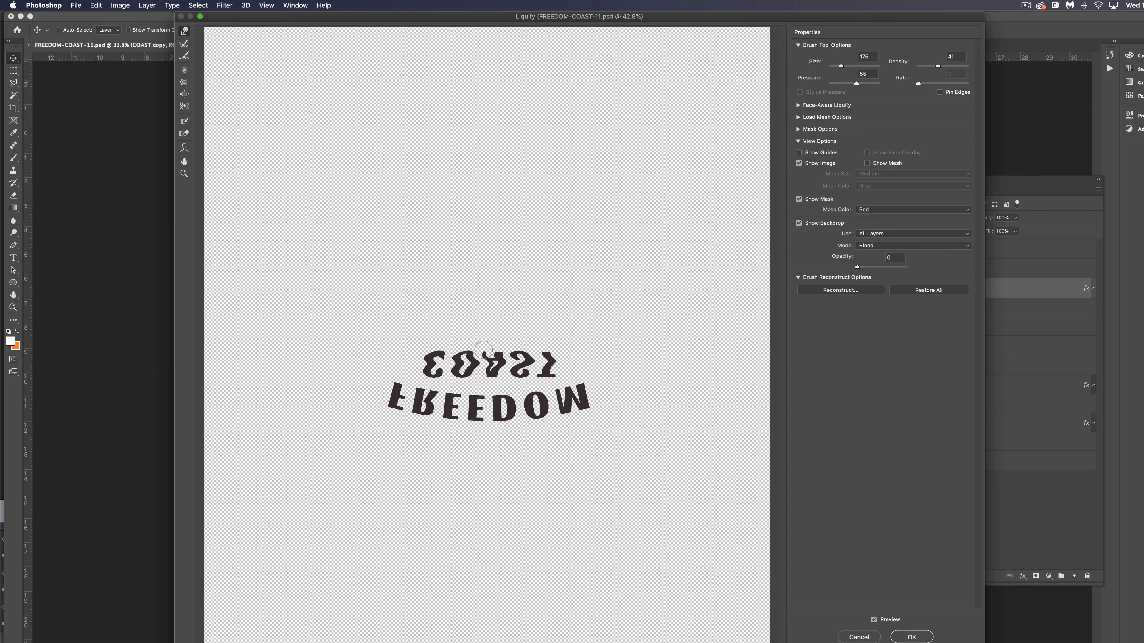
click(911, 636)
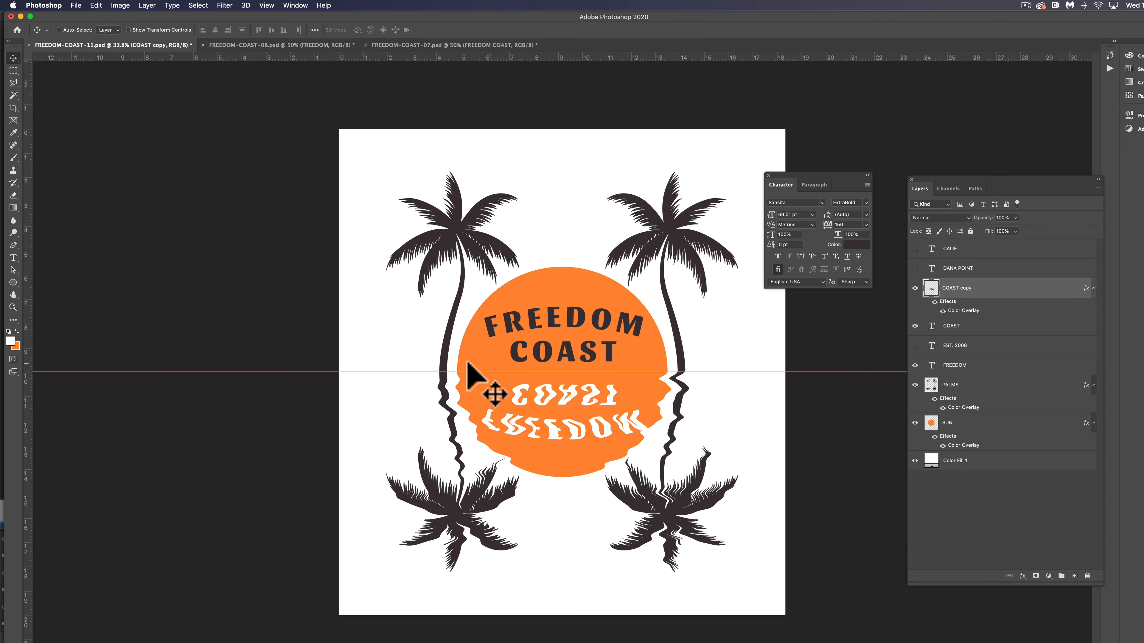
Step: Copy the sun's lower half to its own layer and overlay it with a lighter orange
click(948, 423)
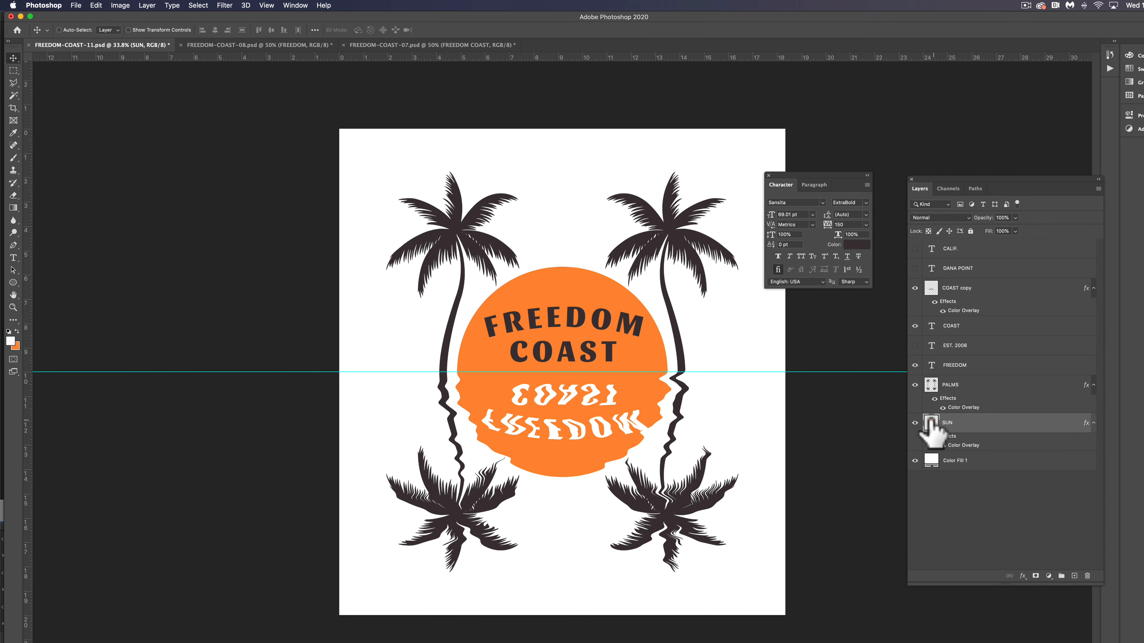
click(914, 422)
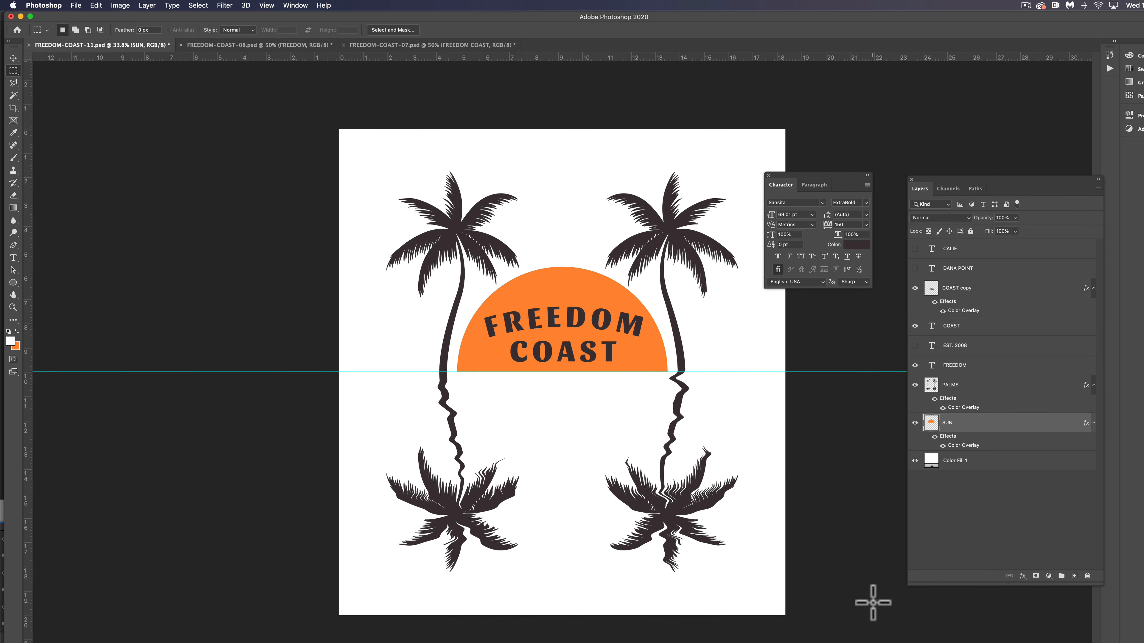
mouse_move(887, 609)
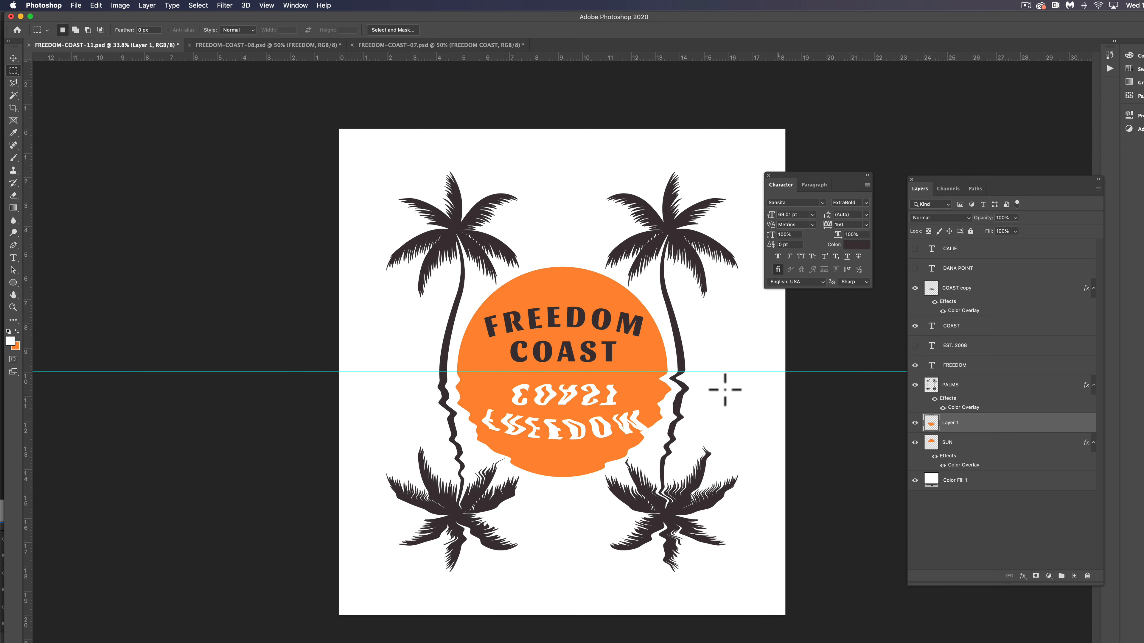
mouse_move(581, 286)
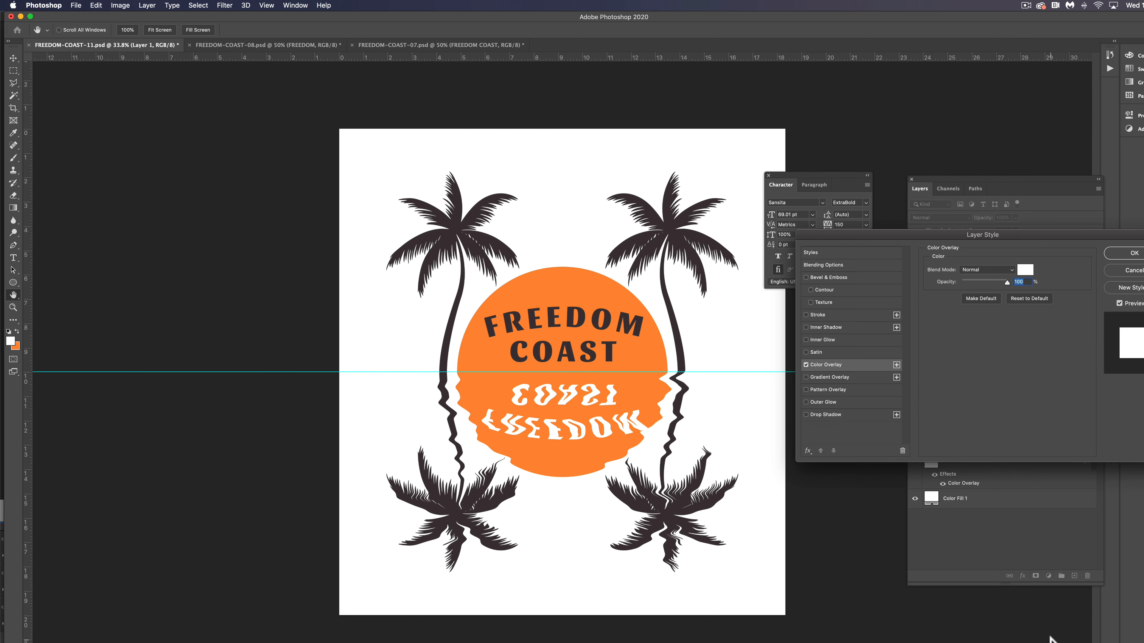
click(1025, 269)
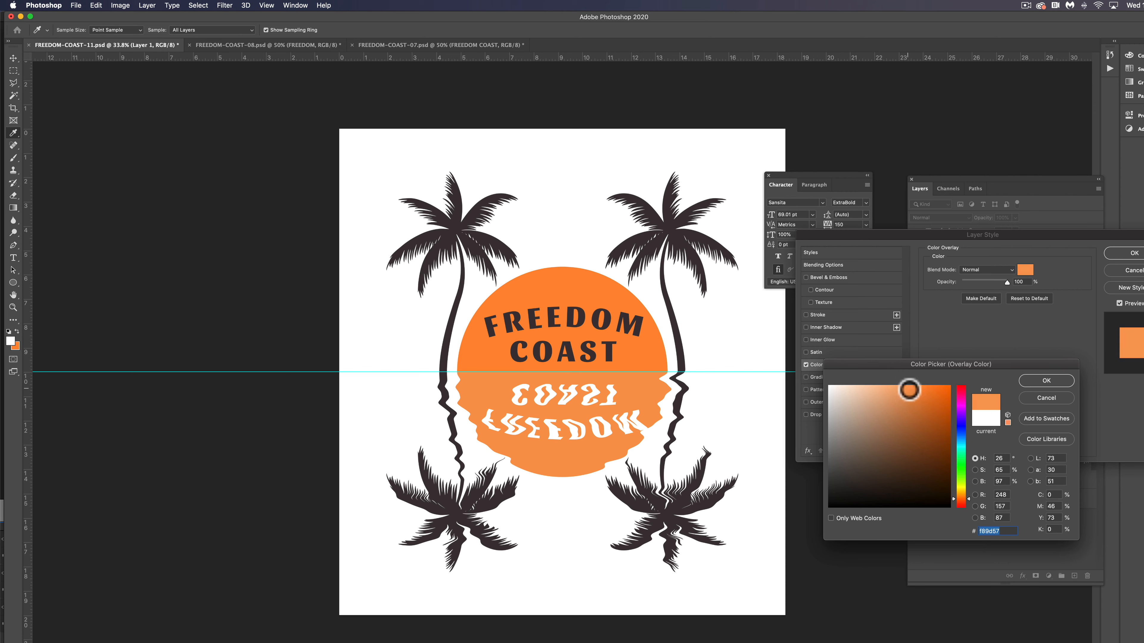
click(910, 387)
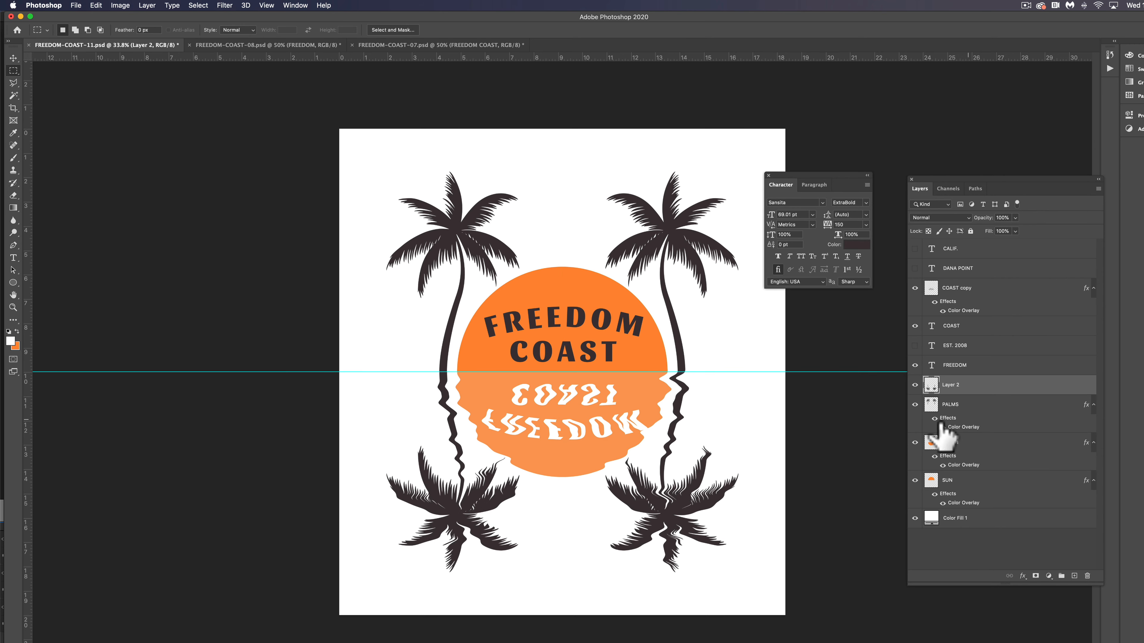
Step: Give the copied lower palms a lighter grayish-brown Color Overlay
click(1023, 576)
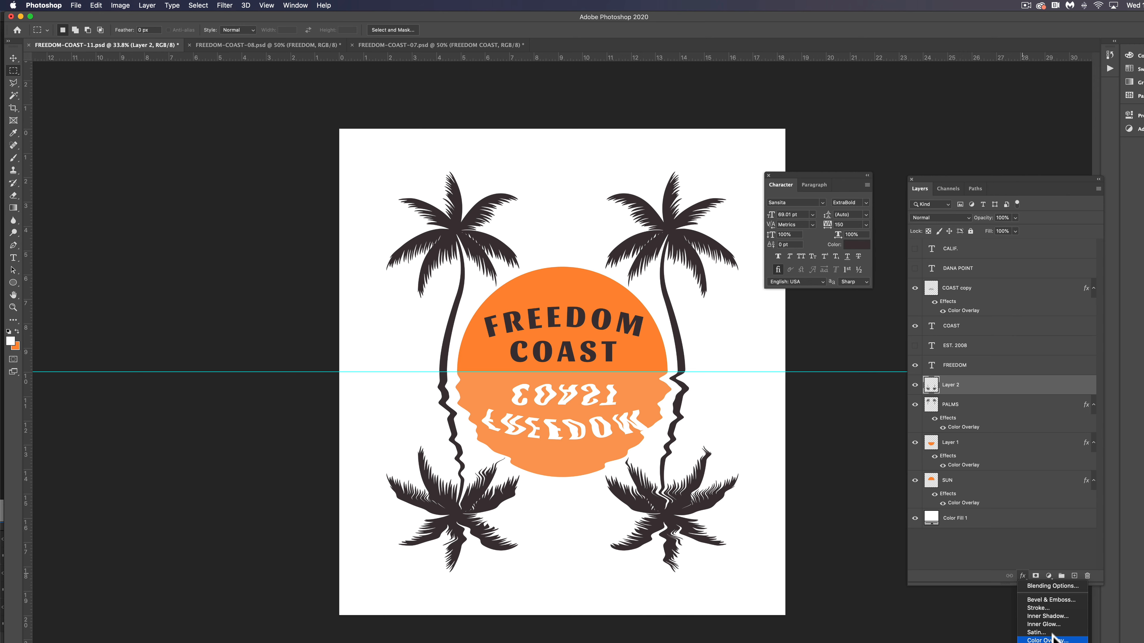
click(1043, 640)
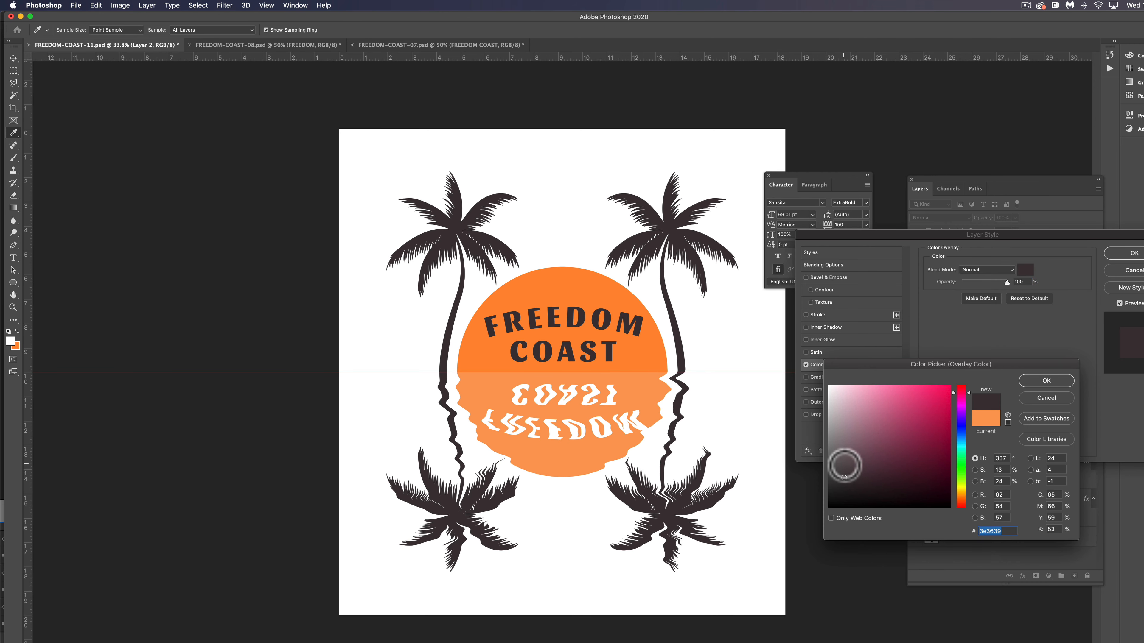
click(1046, 381)
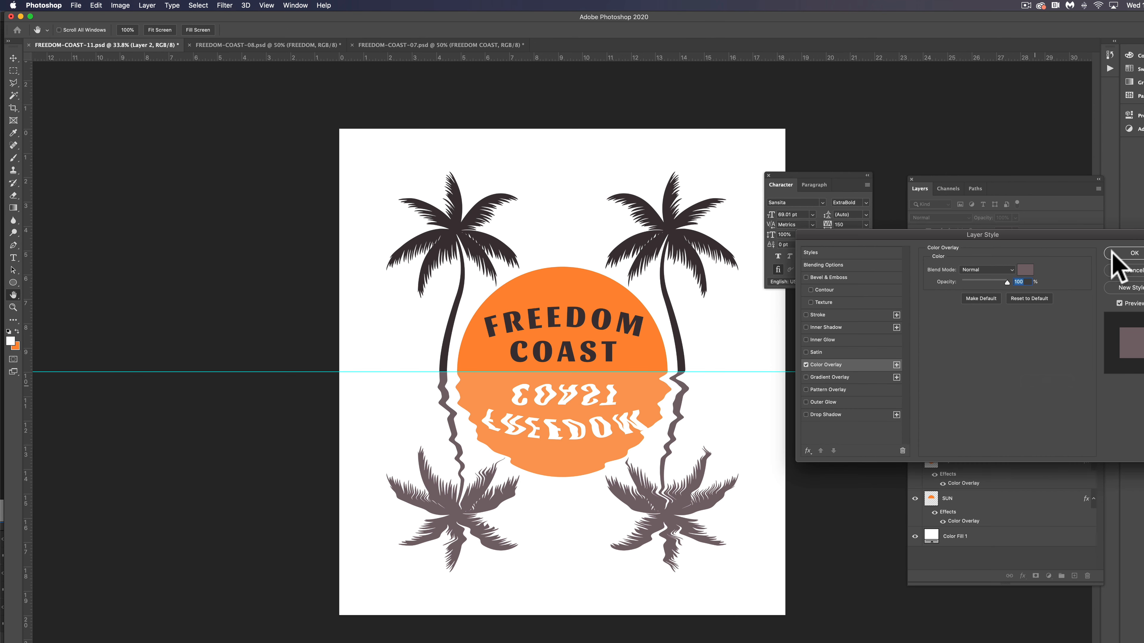
click(1133, 252)
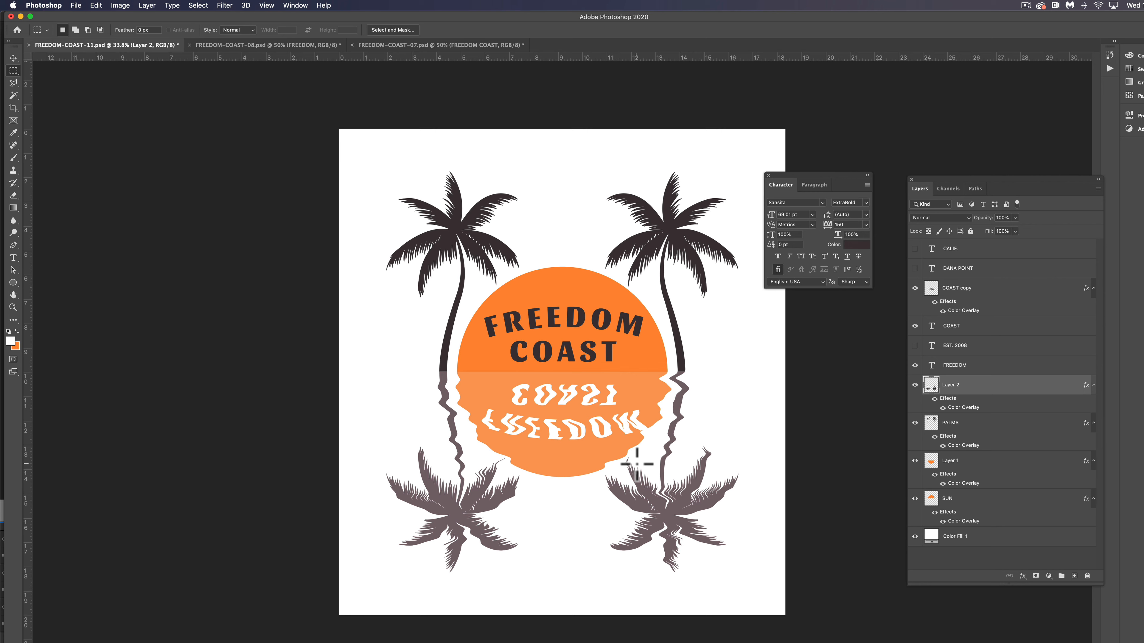
mouse_move(483, 442)
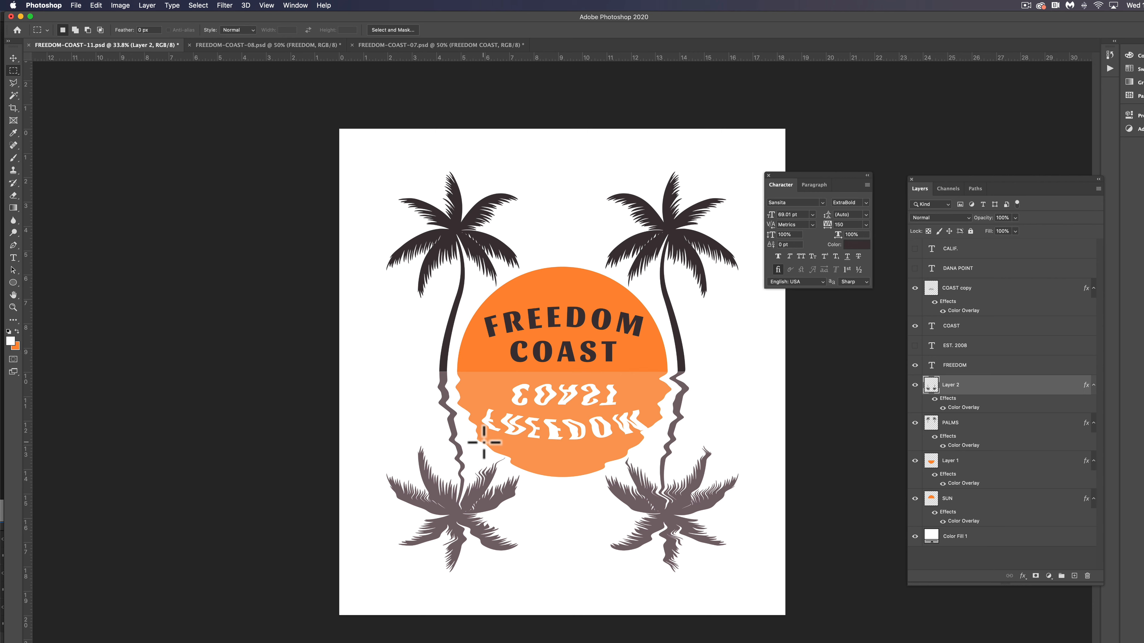